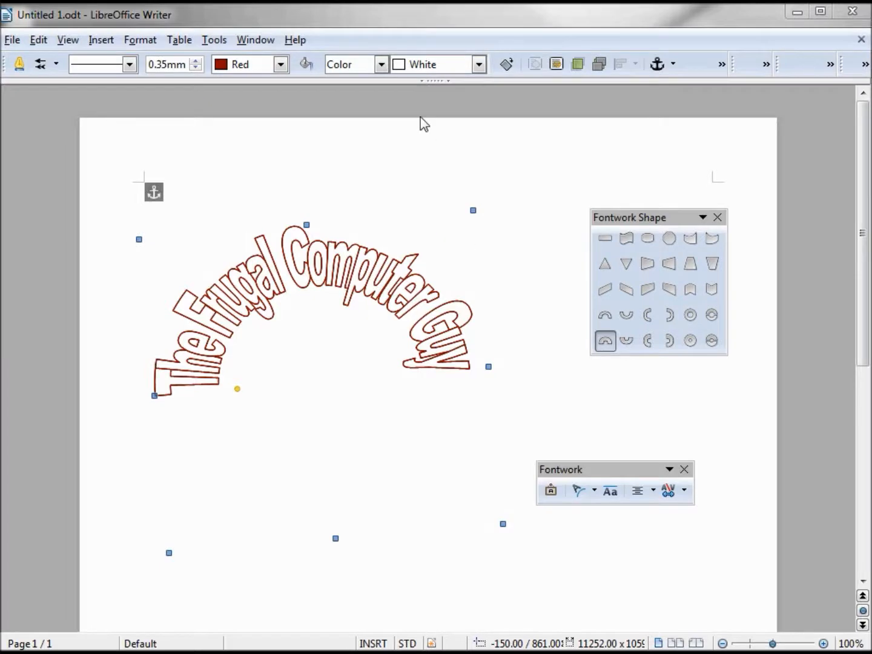
{"action": "mouse_move", "coordinate": [381, 72]}
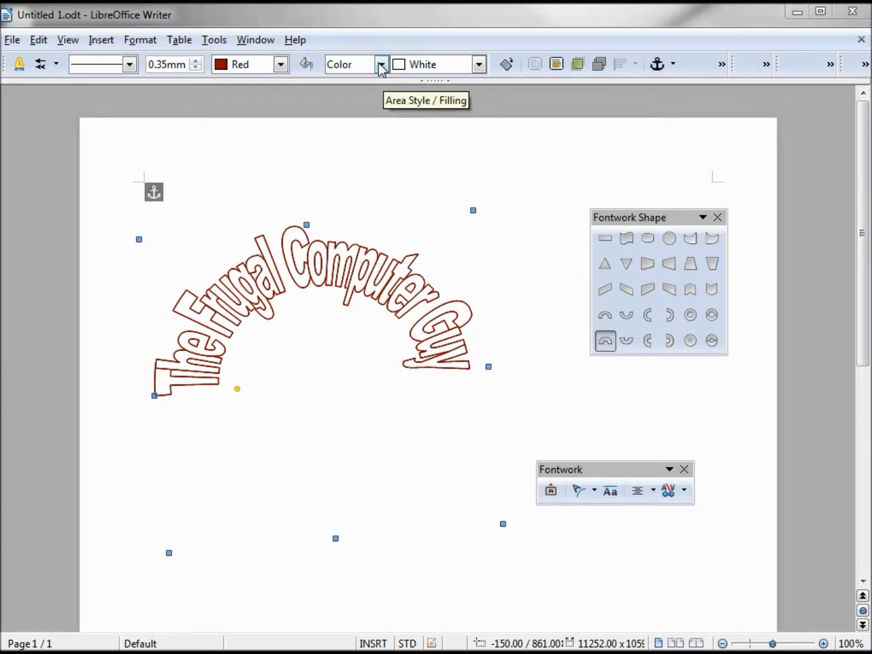
Set the Fontwork's Area Style/Filling to Invisible, then back to Color.
{"action": "left_click", "coordinate": [380, 64]}
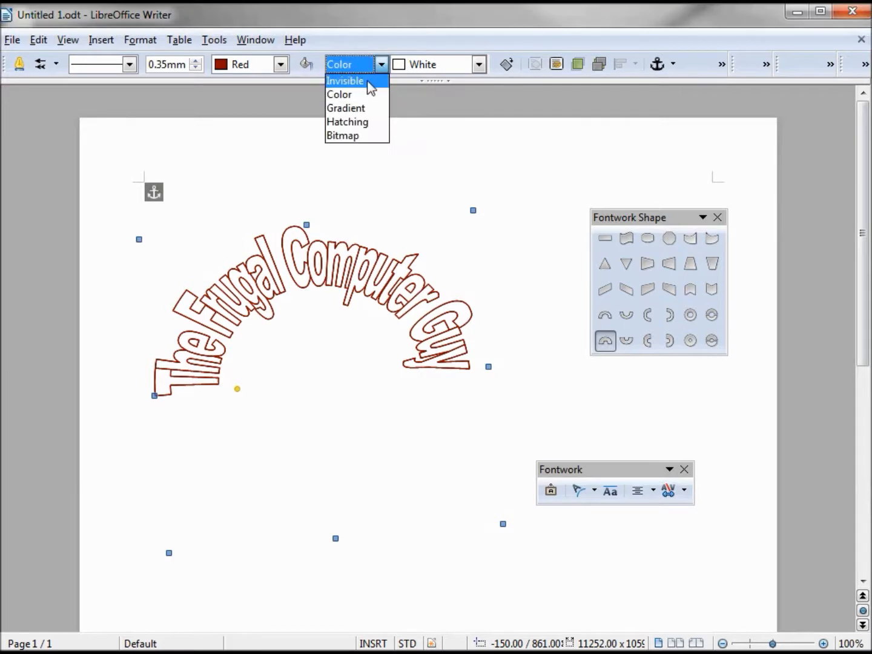
{"action": "left_click", "coordinate": [345, 80]}
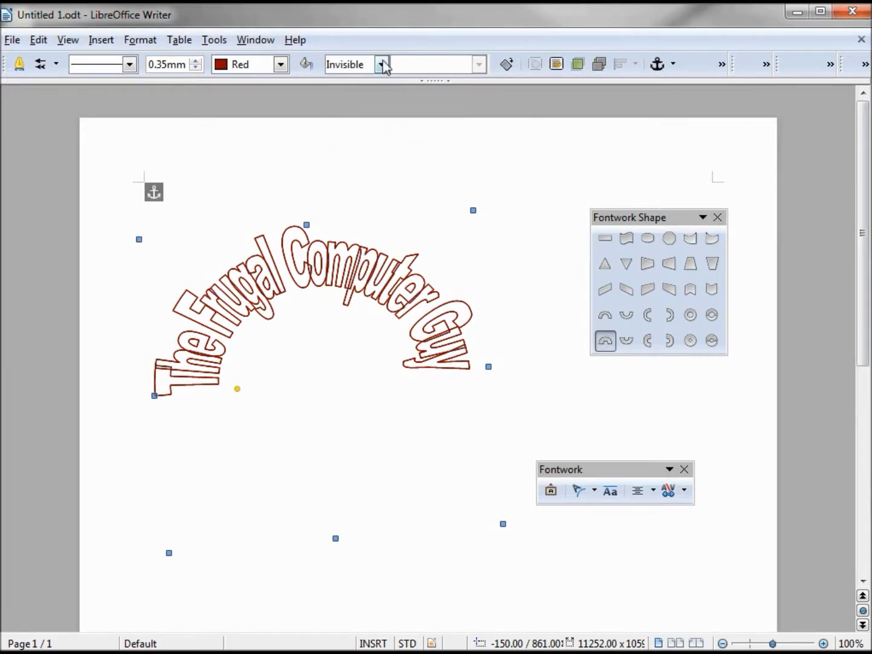
{"action": "left_click", "coordinate": [381, 64]}
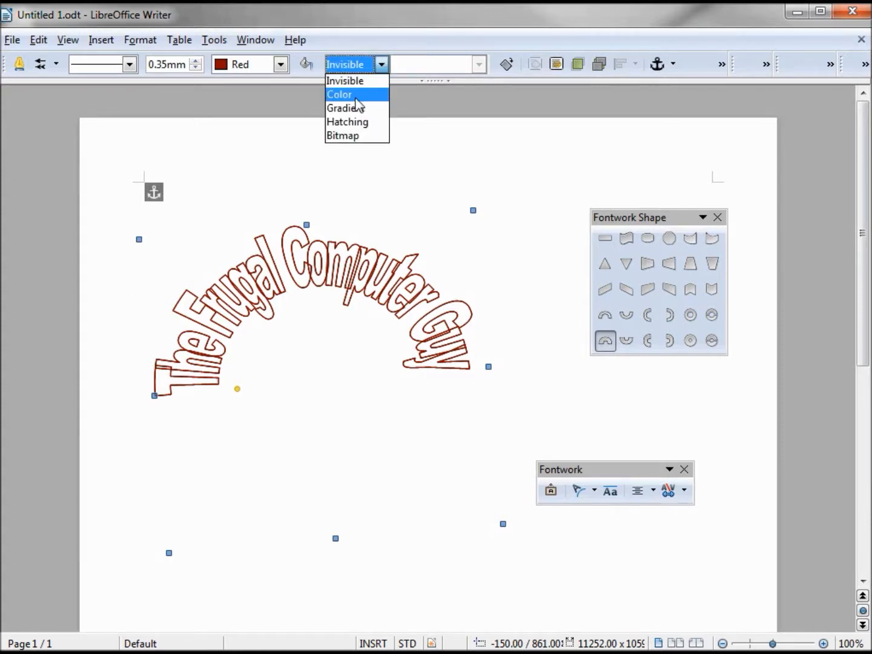
{"action": "left_click", "coordinate": [339, 95]}
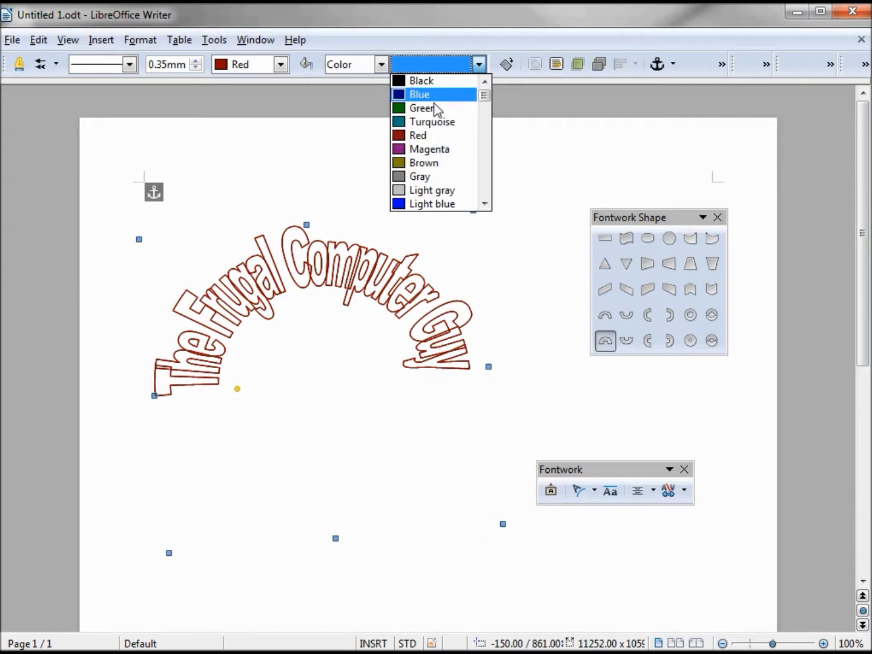
{"action": "mouse_move", "coordinate": [436, 107]}
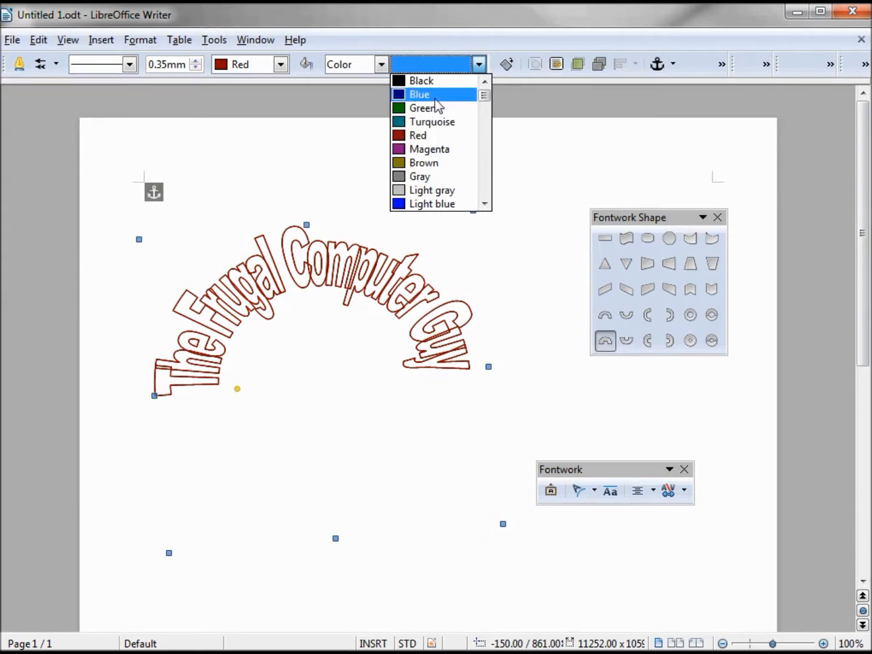
Fill the text Blue, set line width to 1.15 mm, then change the fill to Light blue.
{"action": "left_click", "coordinate": [419, 95]}
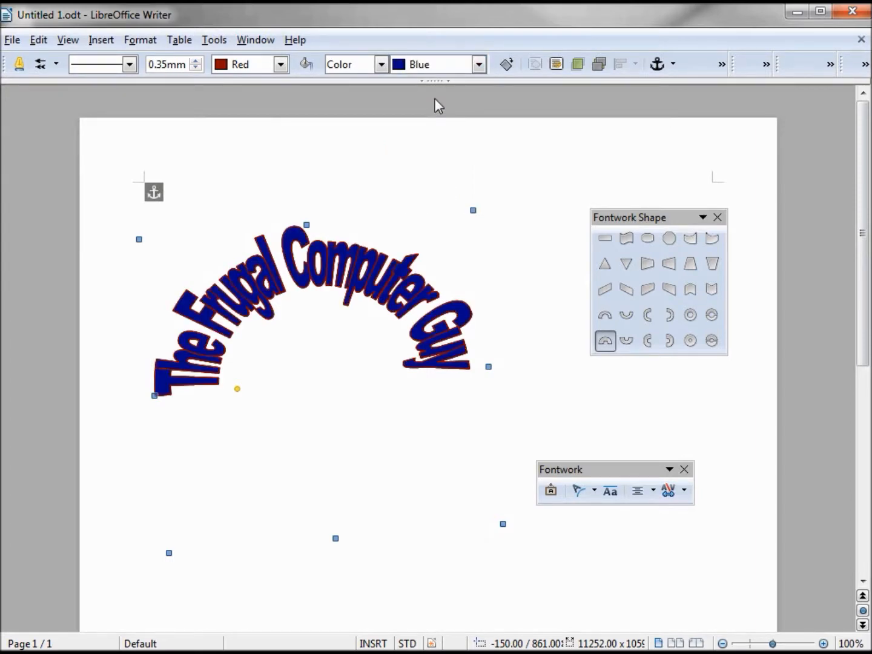
{"action": "mouse_move", "coordinate": [378, 258]}
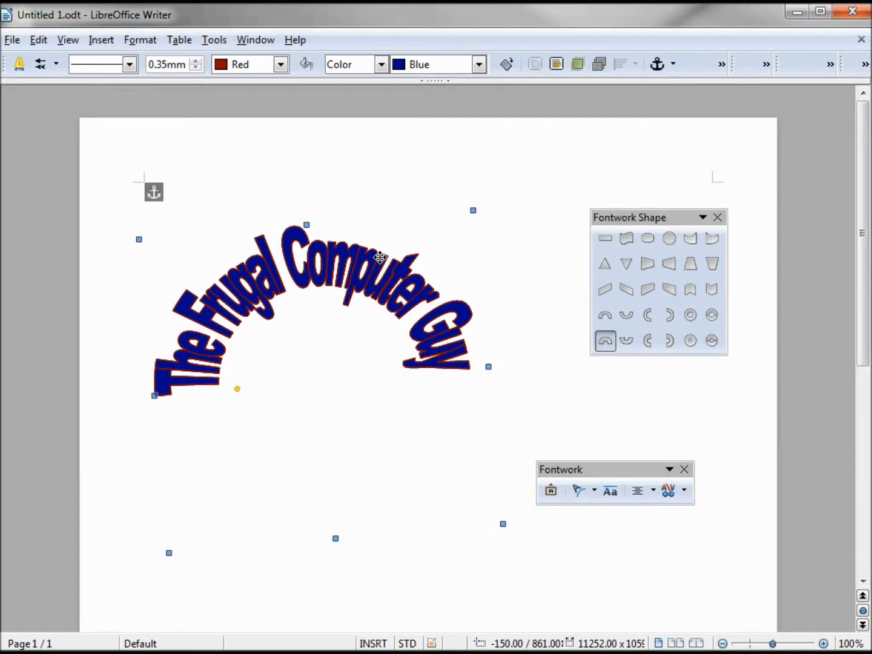
{"action": "left_click", "coordinate": [195, 61]}
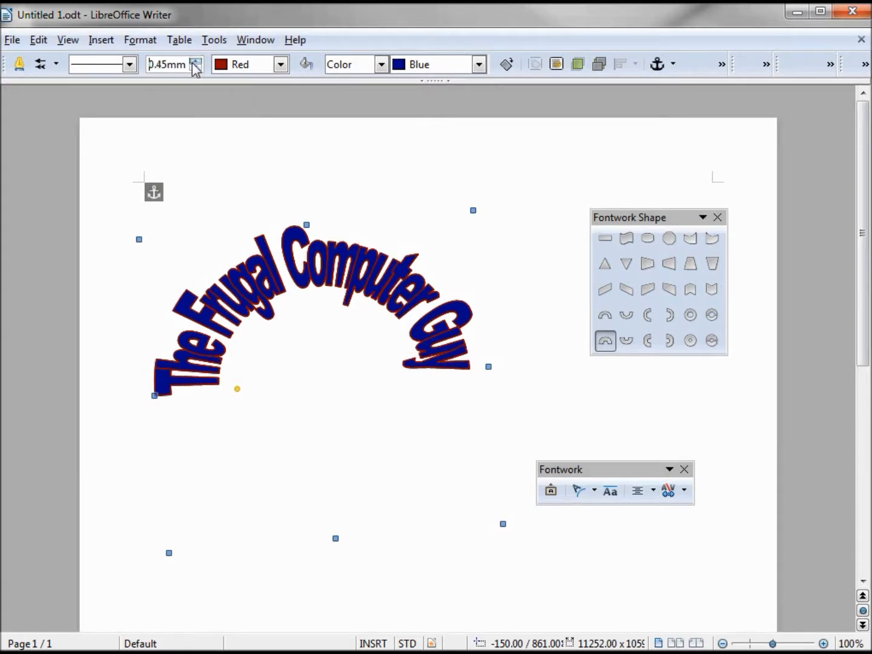
{"action": "left_click", "coordinate": [196, 60]}
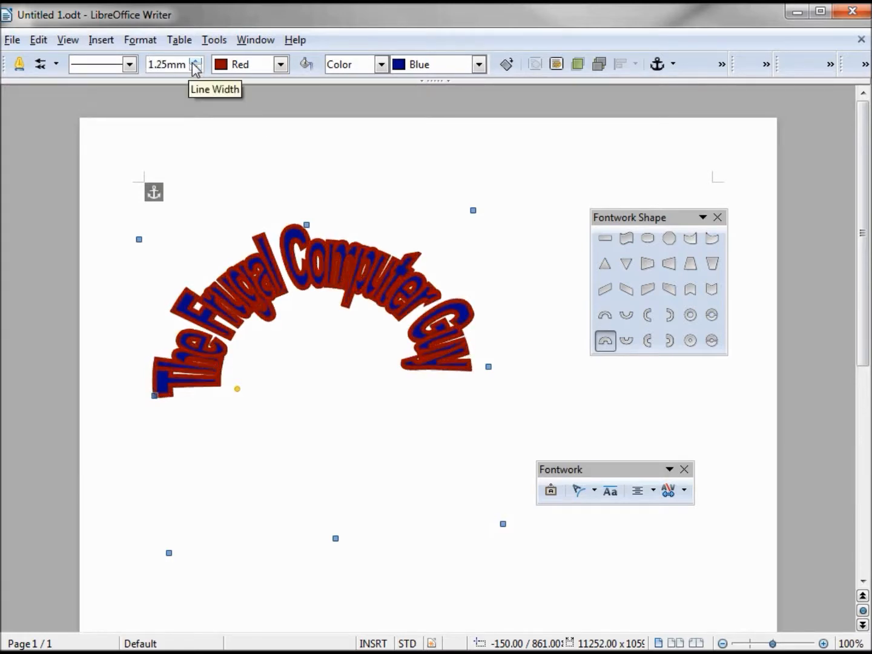
{"action": "left_click", "coordinate": [195, 68]}
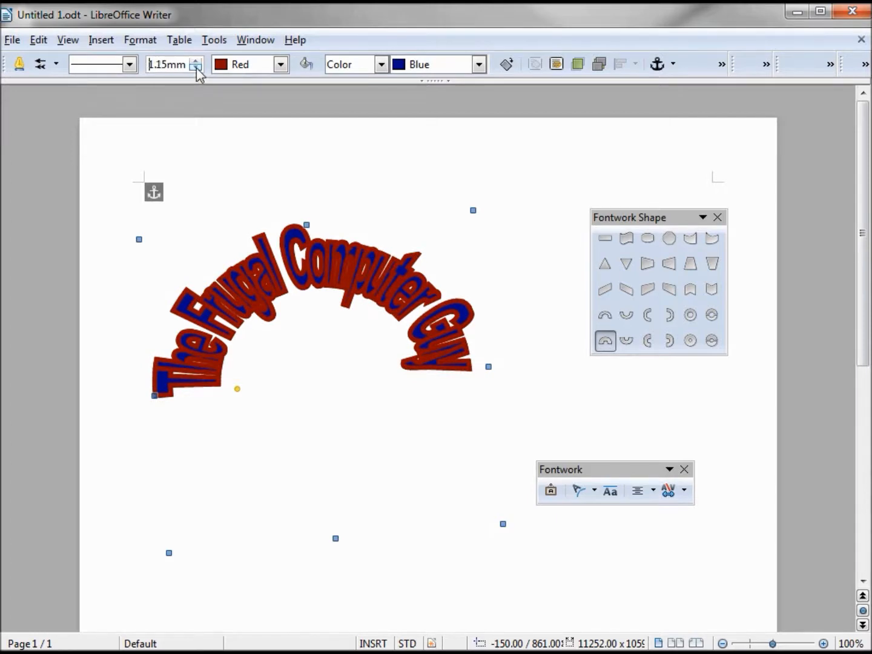
{"action": "left_click", "coordinate": [478, 64]}
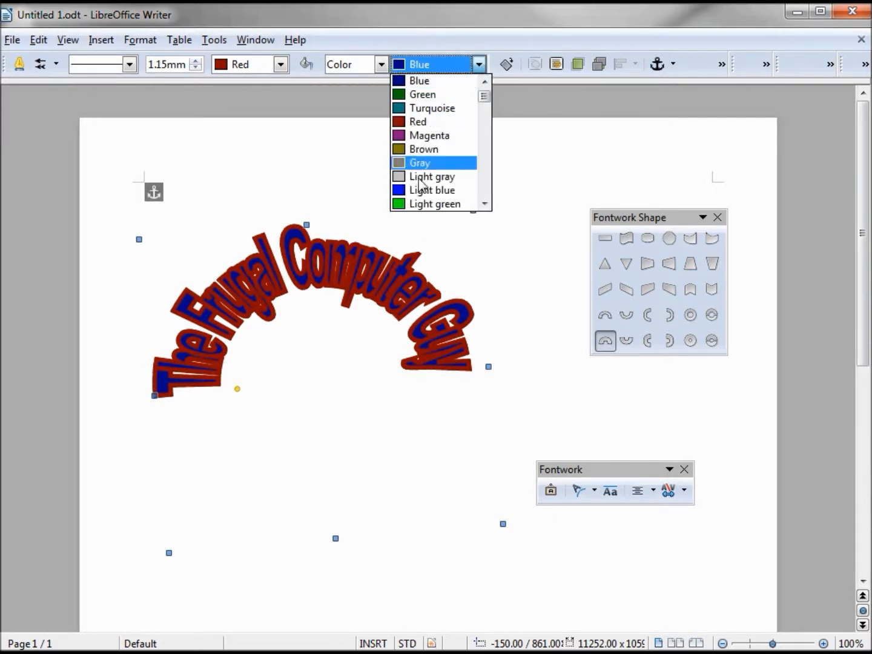
{"action": "left_click", "coordinate": [431, 189]}
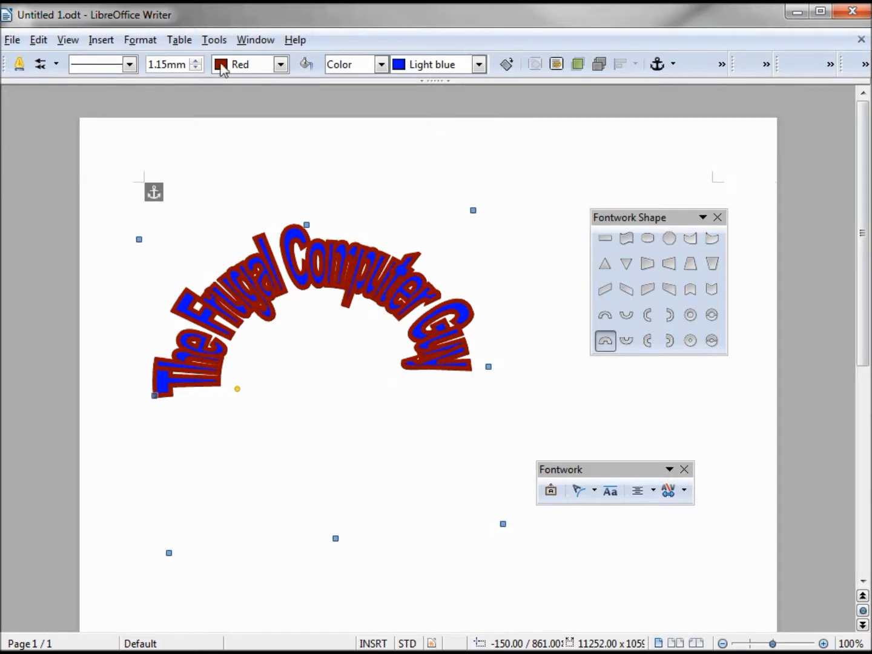
{"action": "mouse_move", "coordinate": [195, 65]}
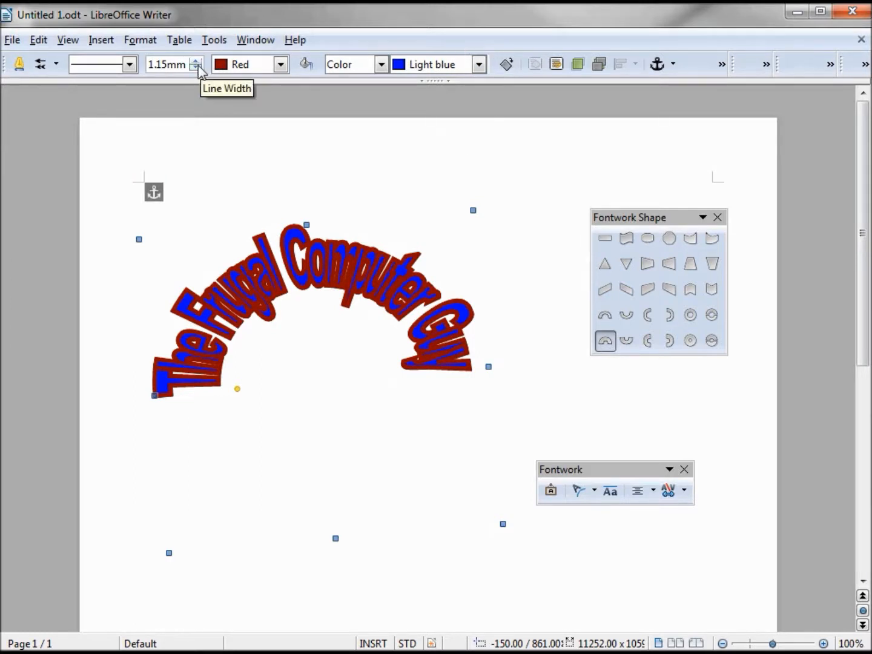
Try an invisible line style, restore Continuous, and thin the red outline to 0.35 mm.
{"action": "left_click", "coordinate": [128, 65]}
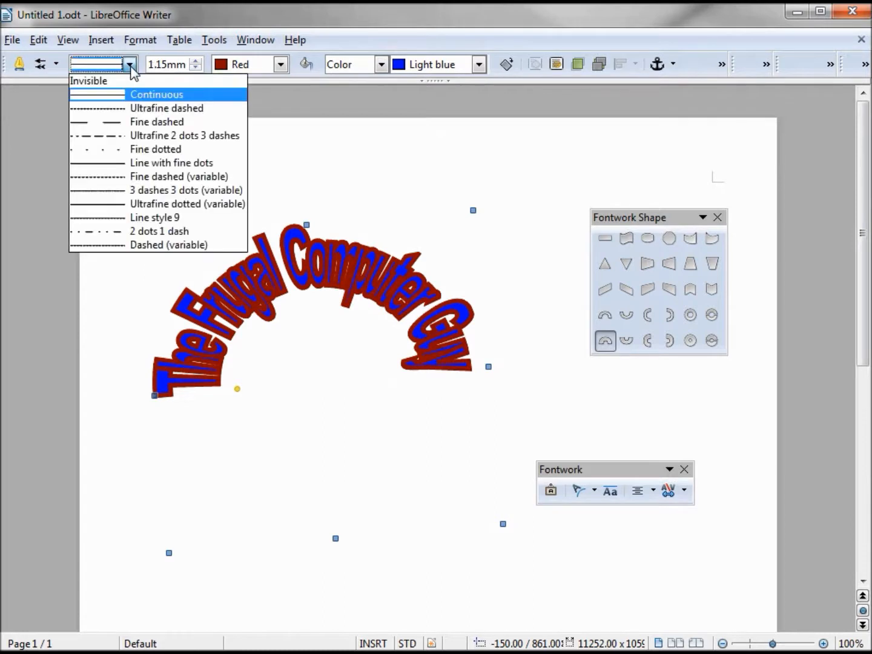
{"action": "left_click", "coordinate": [89, 80]}
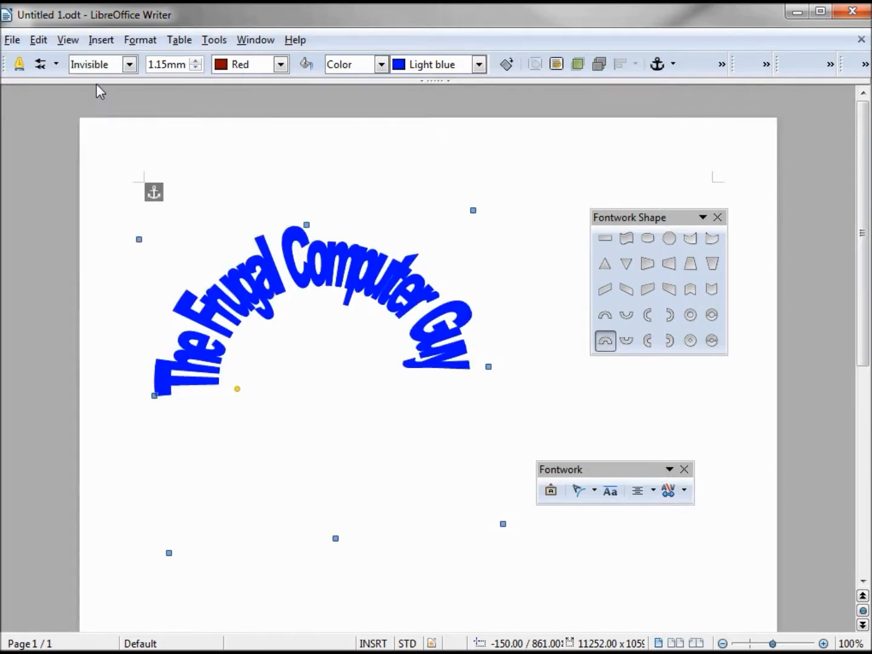
{"action": "mouse_move", "coordinate": [131, 66]}
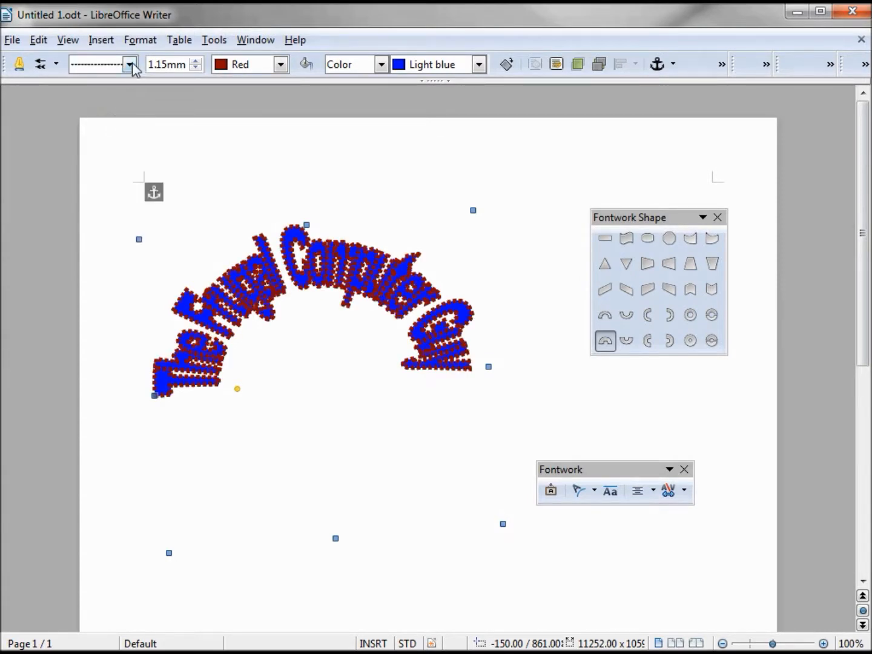
{"action": "left_click", "coordinate": [129, 64]}
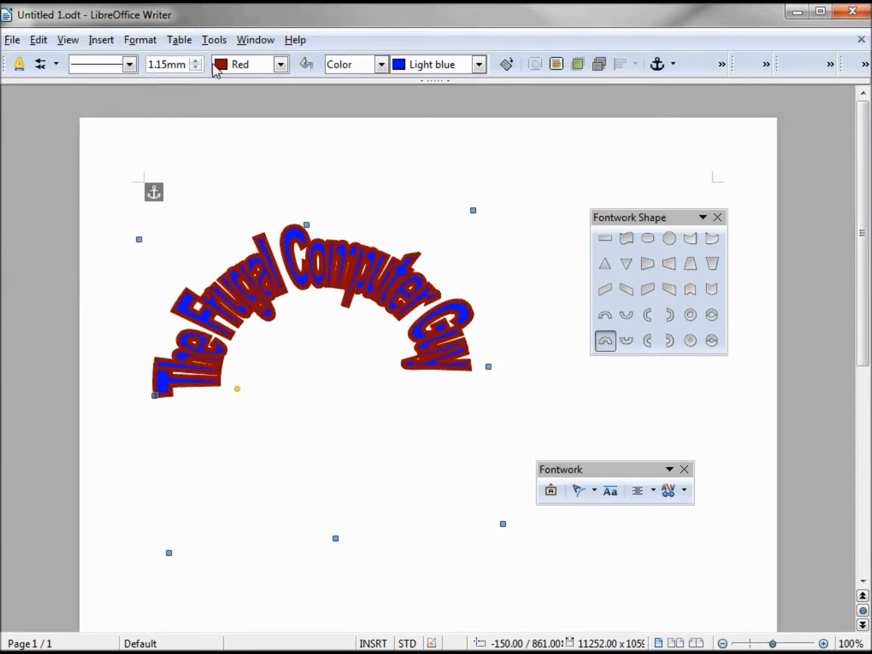
{"action": "left_click", "coordinate": [196, 67]}
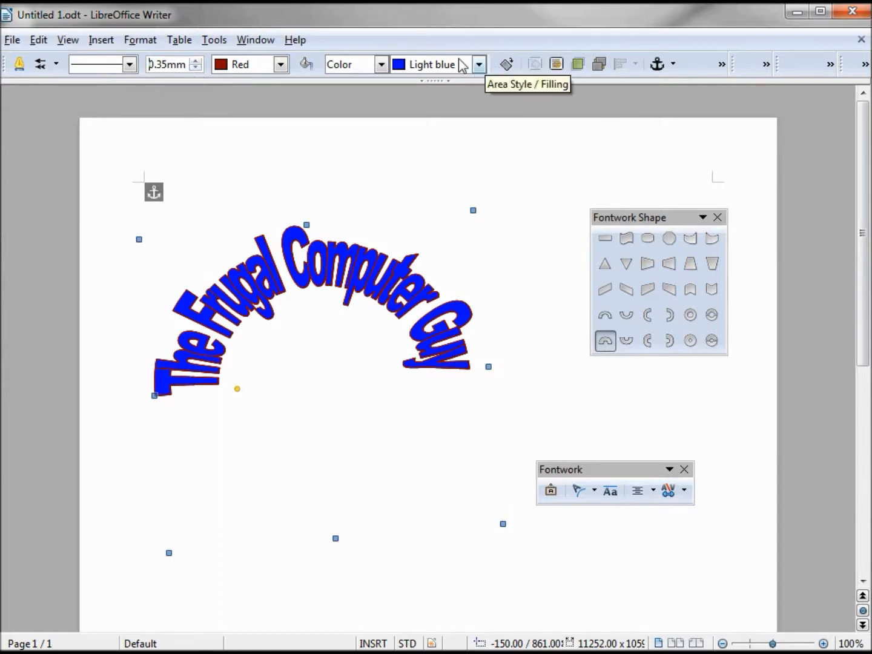
Switch the fill type to Gradient and apply Gradient 3.
{"action": "left_click", "coordinate": [380, 64]}
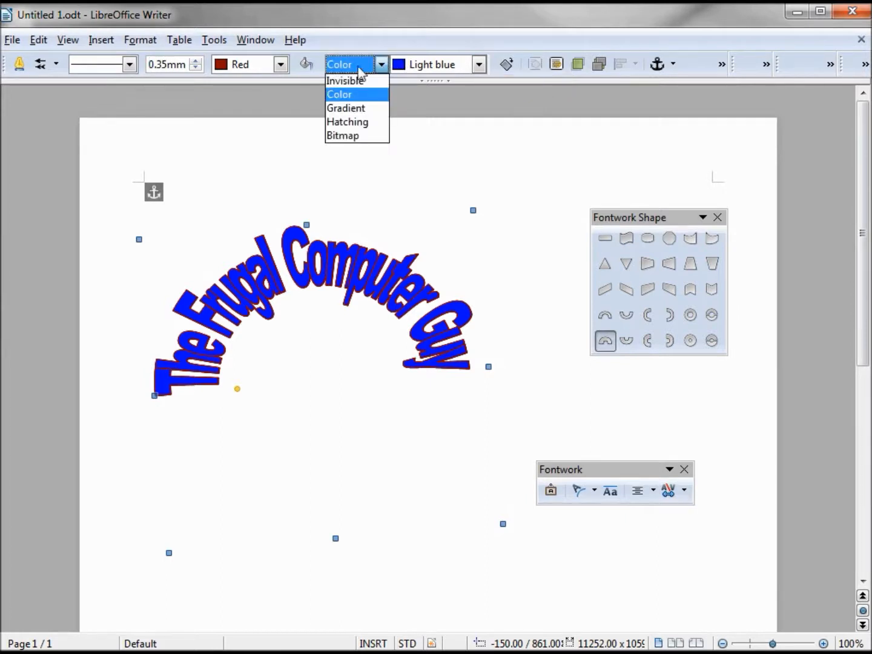
{"action": "left_click", "coordinate": [345, 80]}
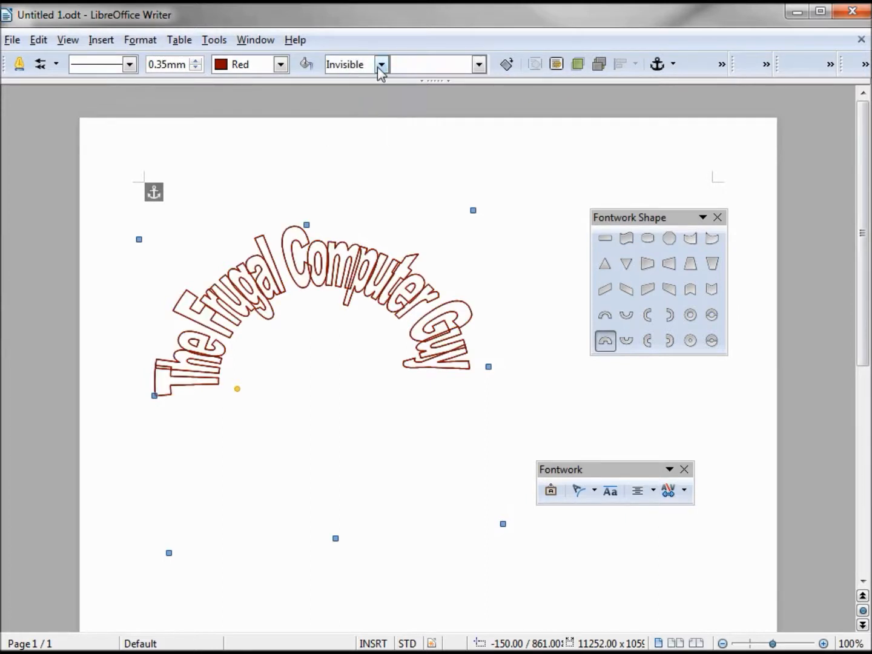
{"action": "left_click", "coordinate": [380, 64]}
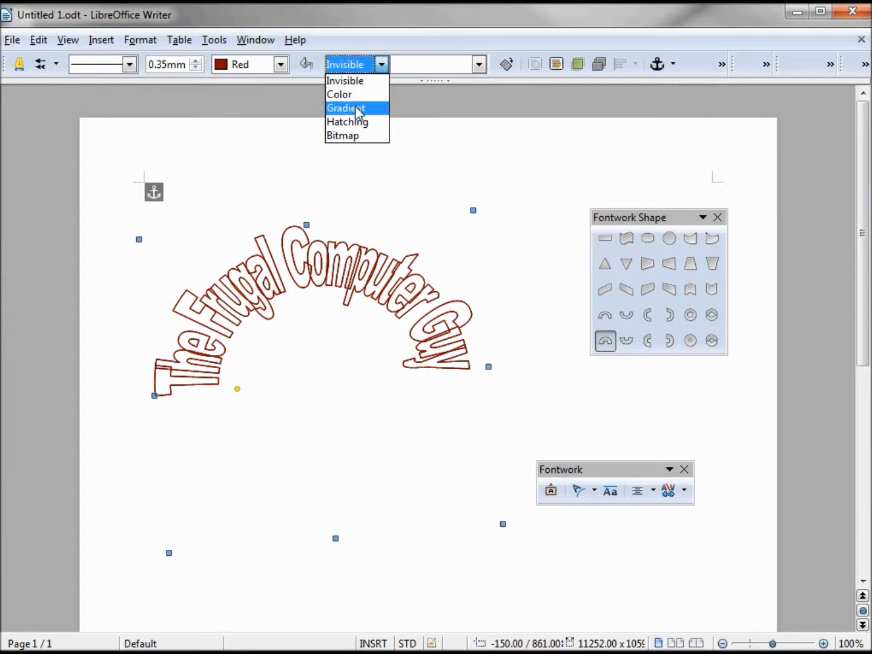
{"action": "left_click", "coordinate": [345, 108]}
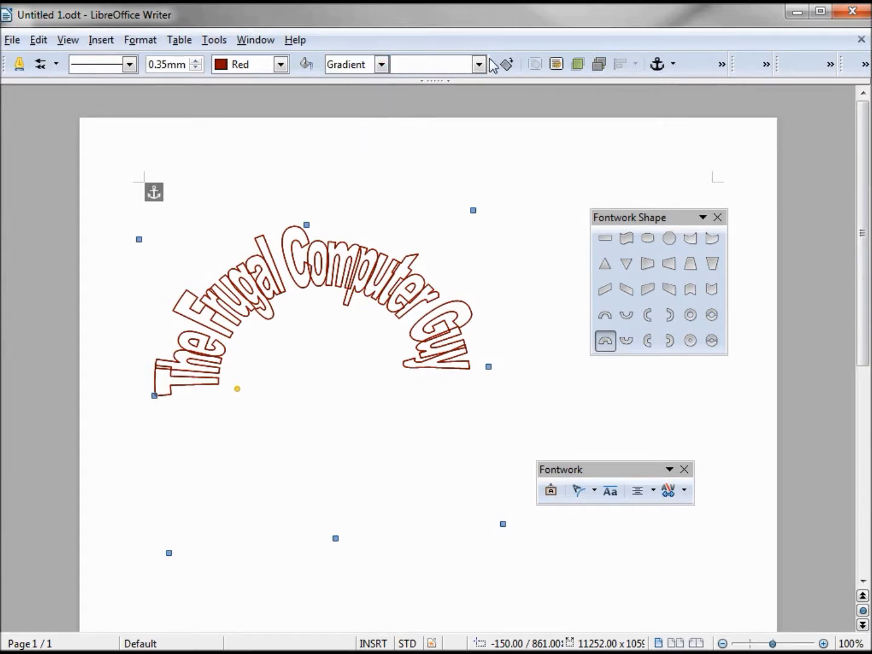
{"action": "left_click", "coordinate": [478, 64]}
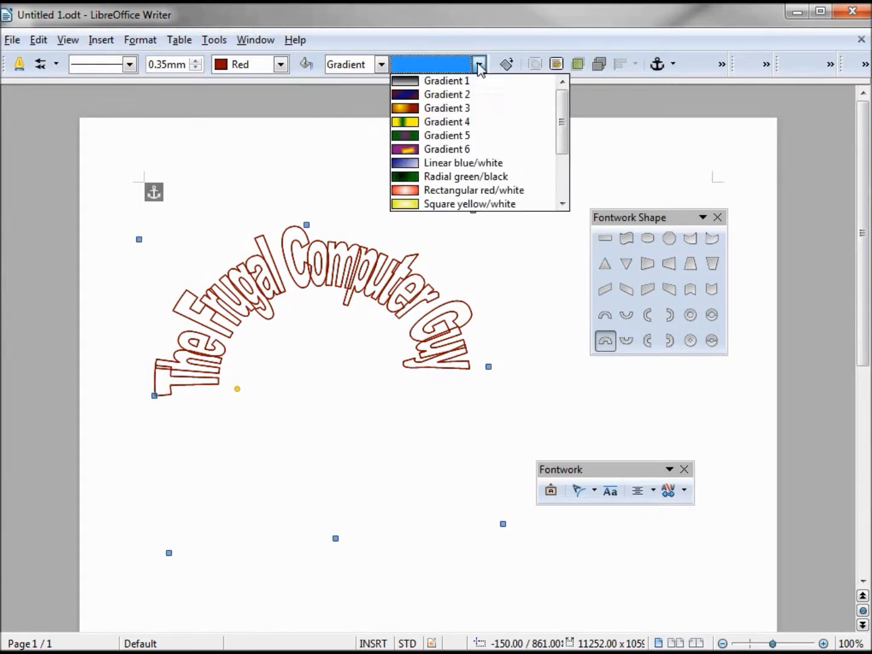
{"action": "left_click", "coordinate": [447, 108]}
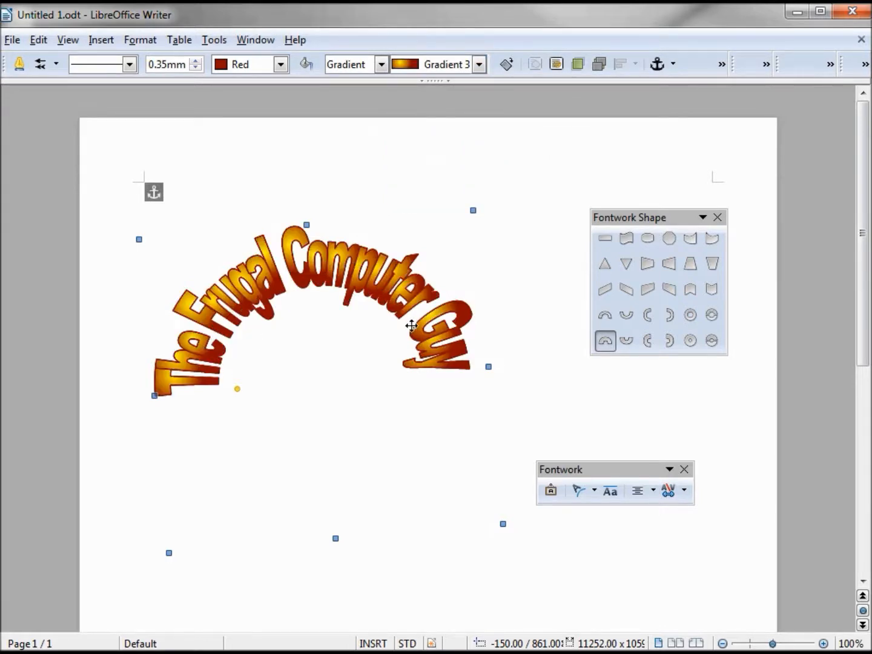
Try Linear blue/white, then settle on the Radial red/yellow gradient.
{"action": "left_click", "coordinate": [478, 64]}
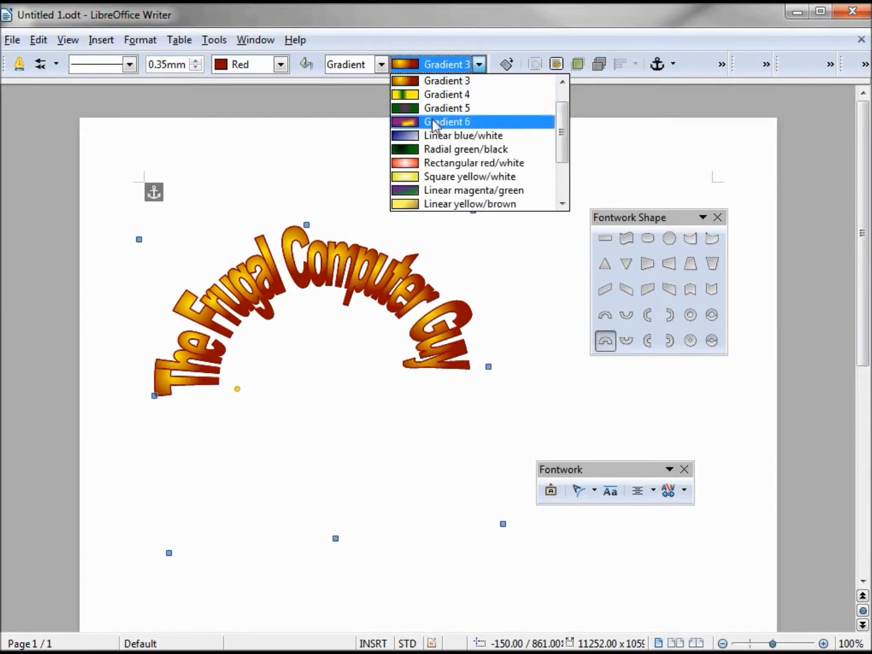
{"action": "left_click", "coordinate": [463, 135]}
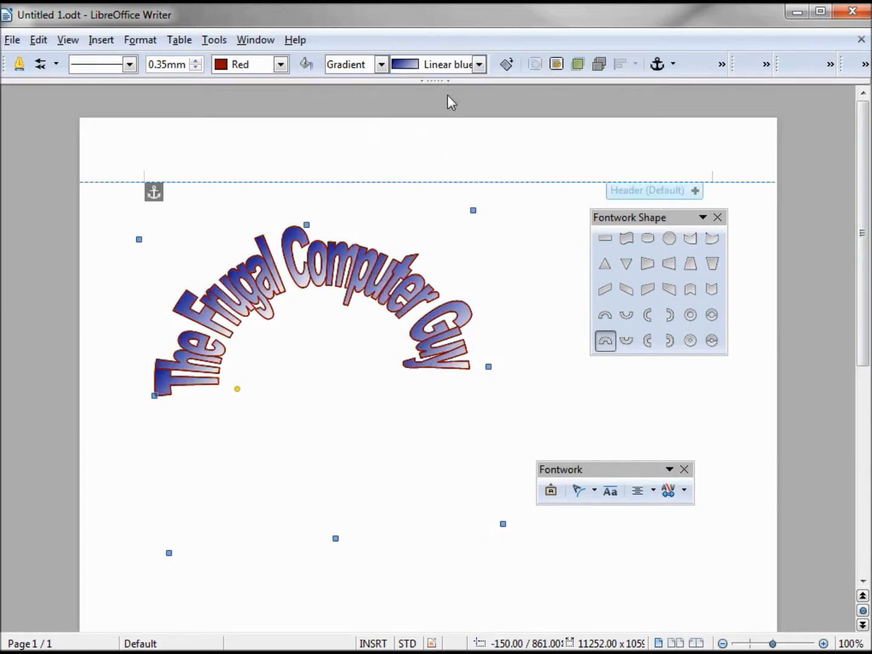
{"action": "left_click", "coordinate": [480, 64]}
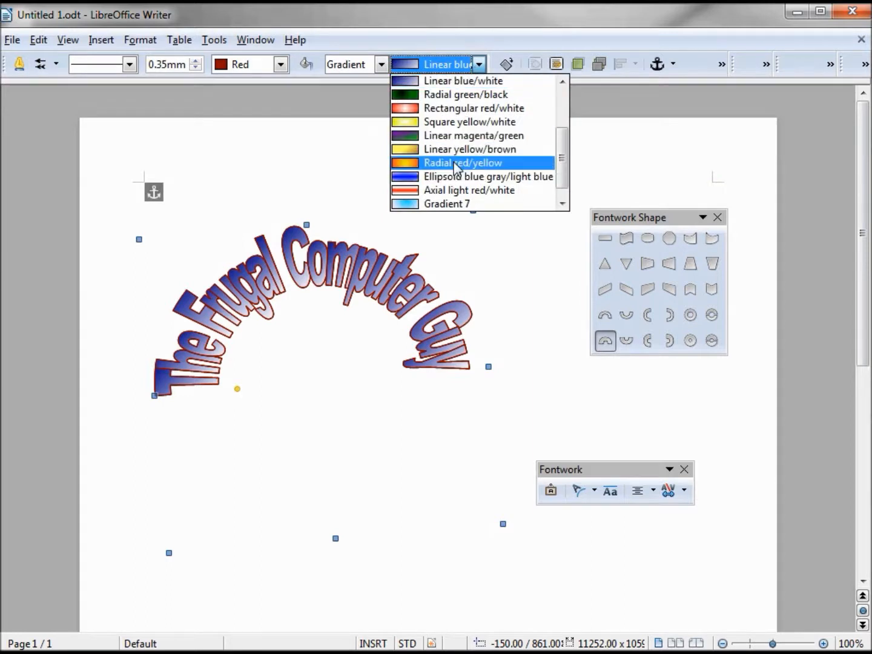
{"action": "left_click", "coordinate": [463, 162]}
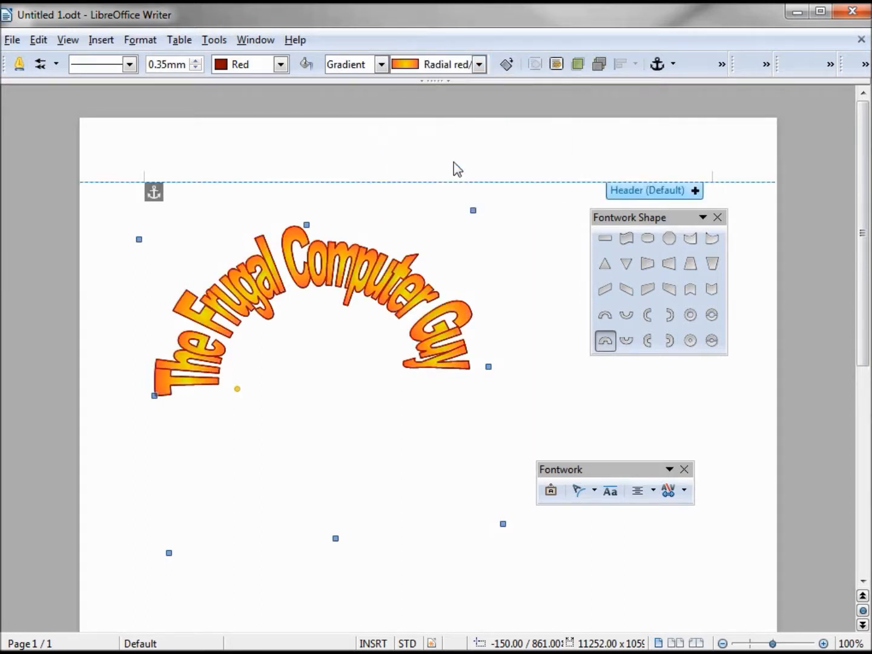
Set the fill to Hatching, trying Black -45 degrees before a blue crossed hatch.
{"action": "left_click", "coordinate": [382, 64]}
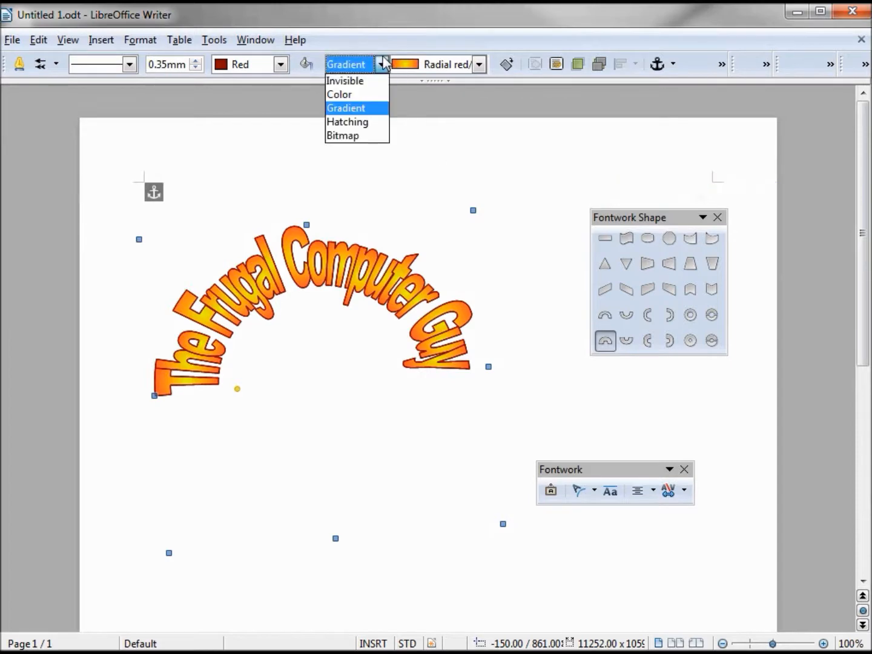
{"action": "left_click", "coordinate": [348, 121]}
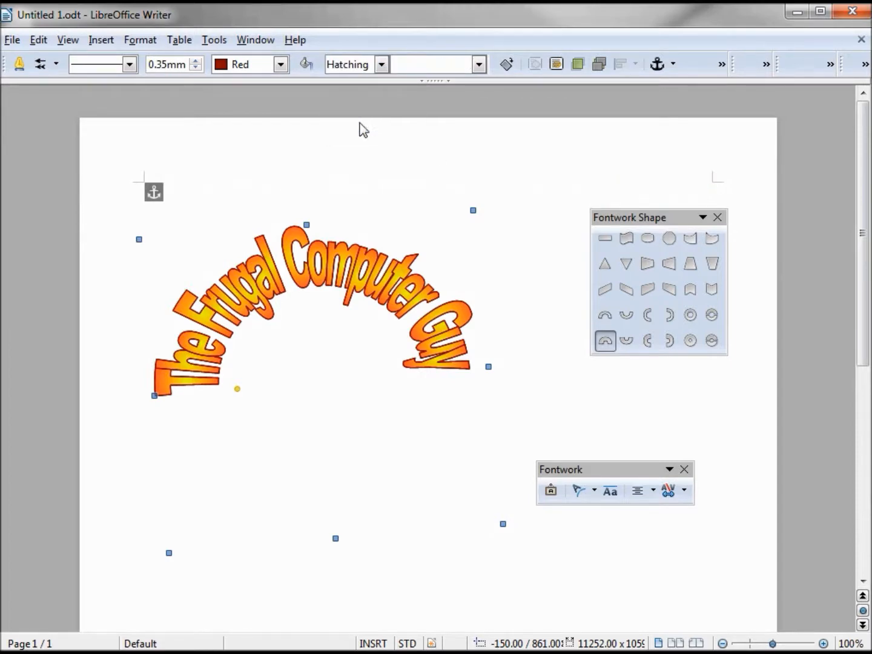
{"action": "left_click", "coordinate": [478, 64]}
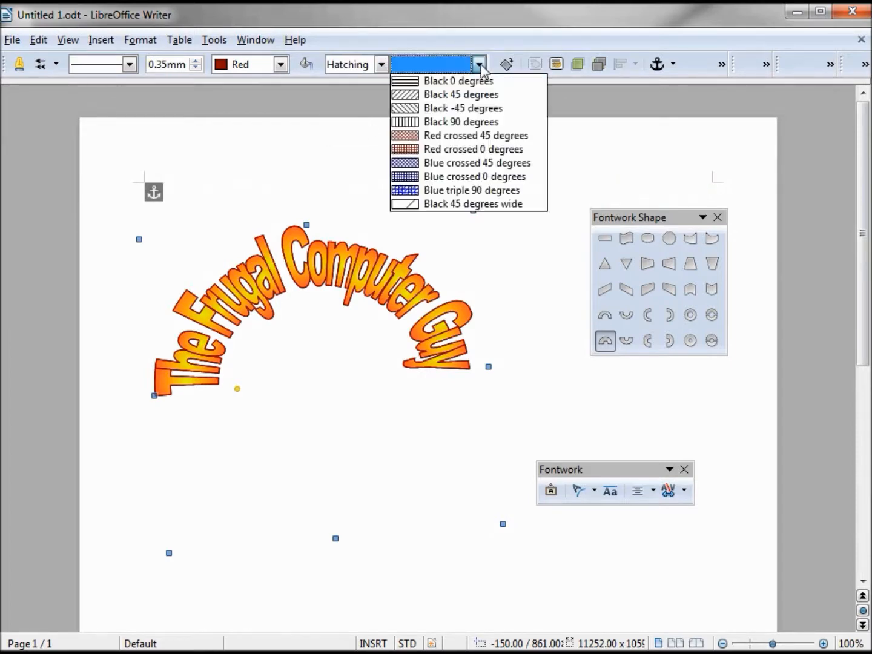
{"action": "left_click", "coordinate": [462, 107]}
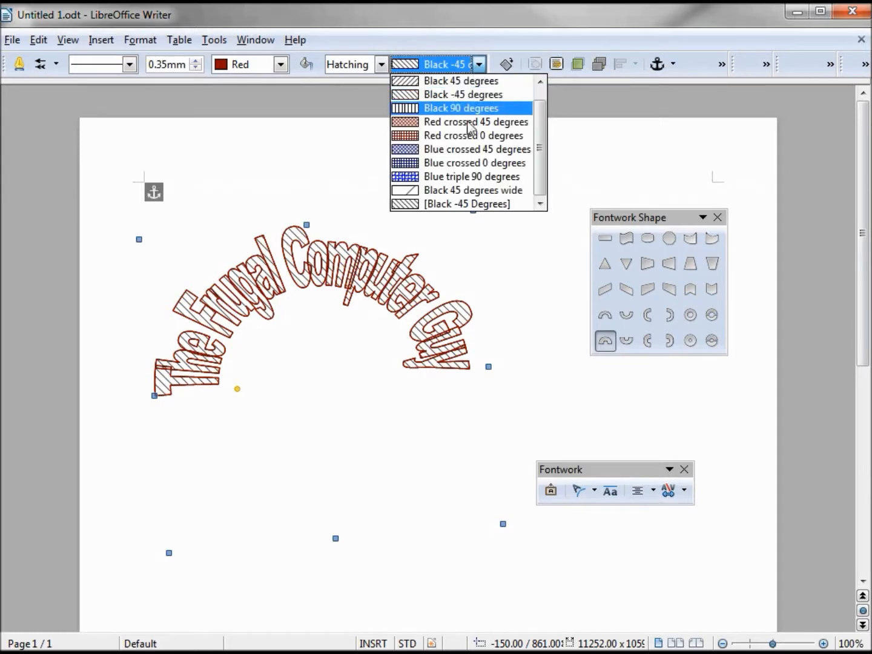
{"action": "left_click", "coordinate": [473, 162]}
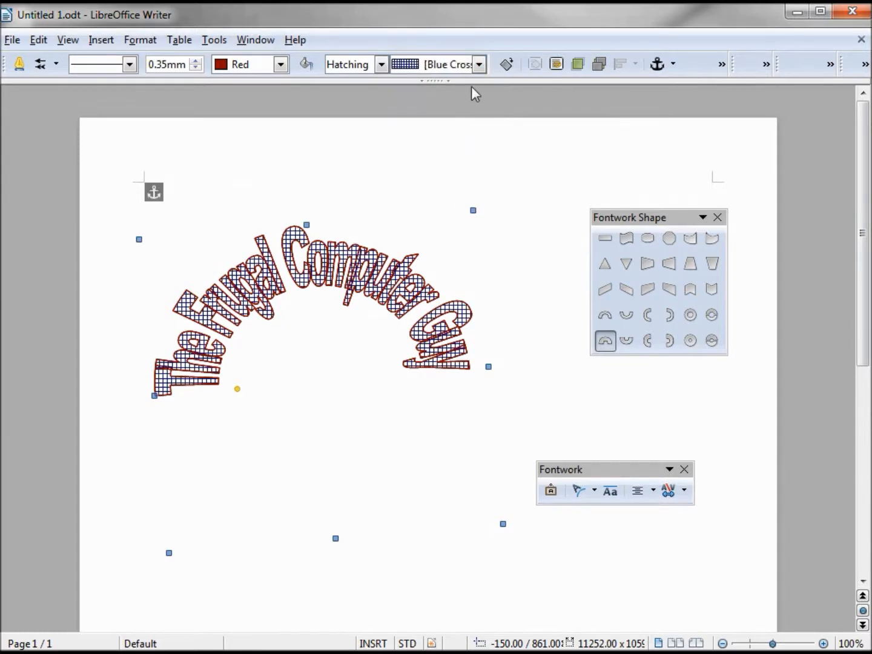
{"action": "mouse_move", "coordinate": [394, 73]}
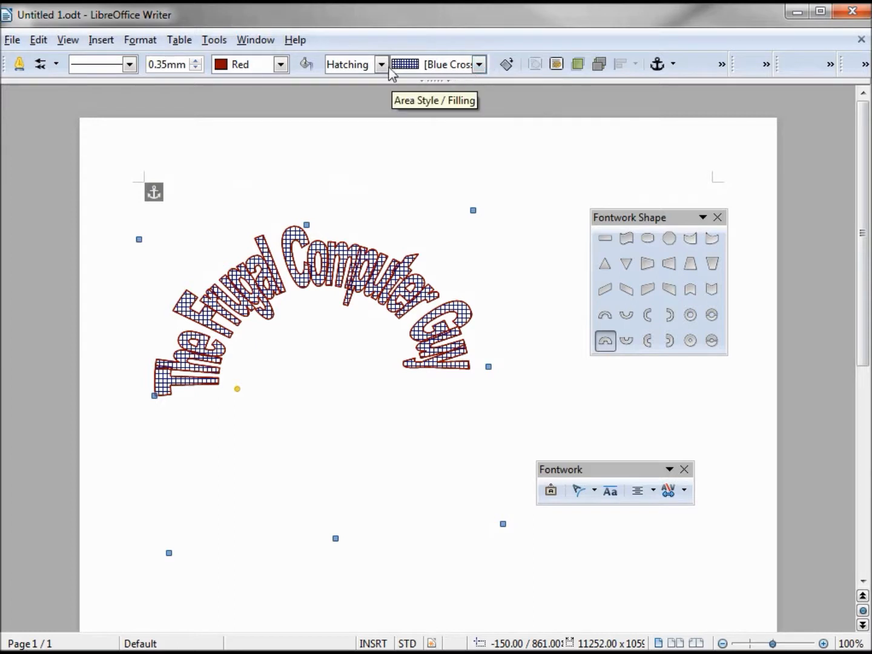
Set the fill to Bitmap, trying Sky and Gravel before choosing Brownstone.
{"action": "left_click", "coordinate": [380, 64]}
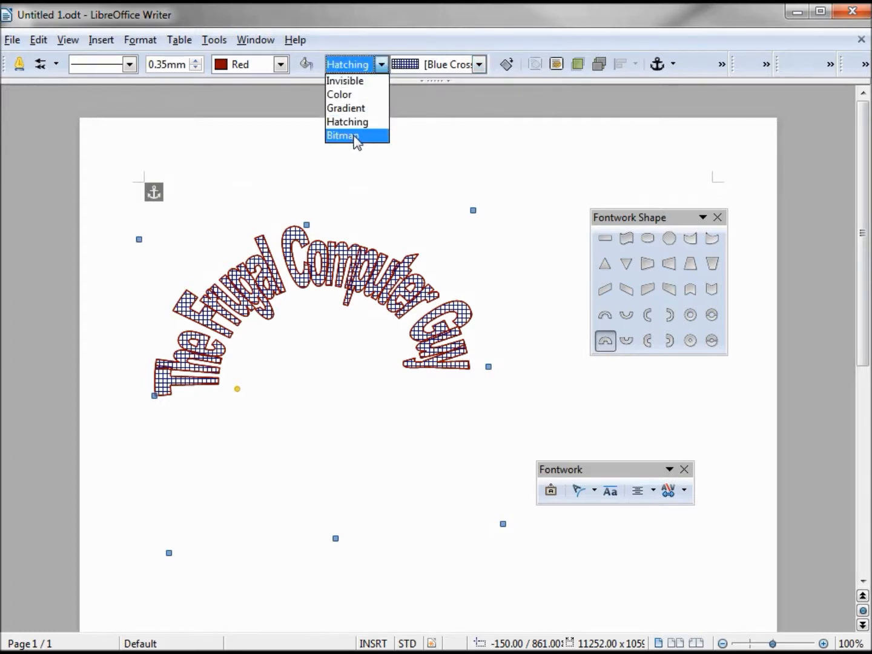
{"action": "left_click", "coordinate": [344, 136]}
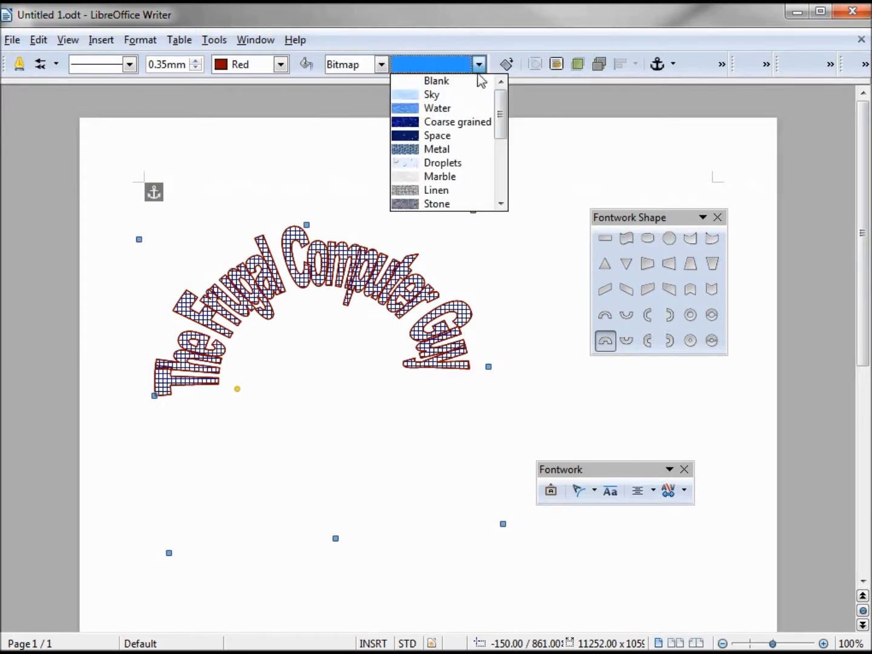
{"action": "left_click", "coordinate": [431, 94]}
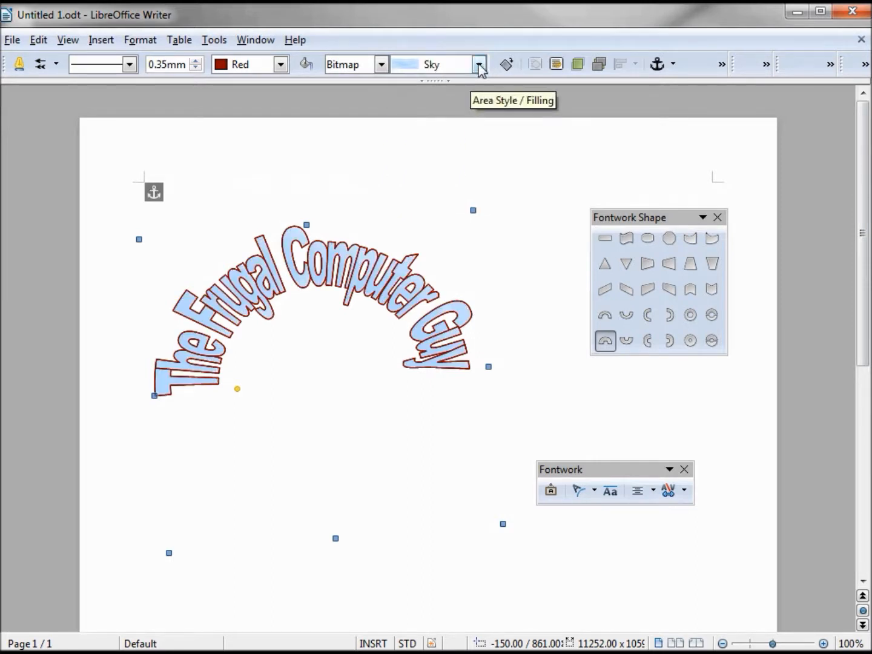
{"action": "left_click", "coordinate": [478, 64]}
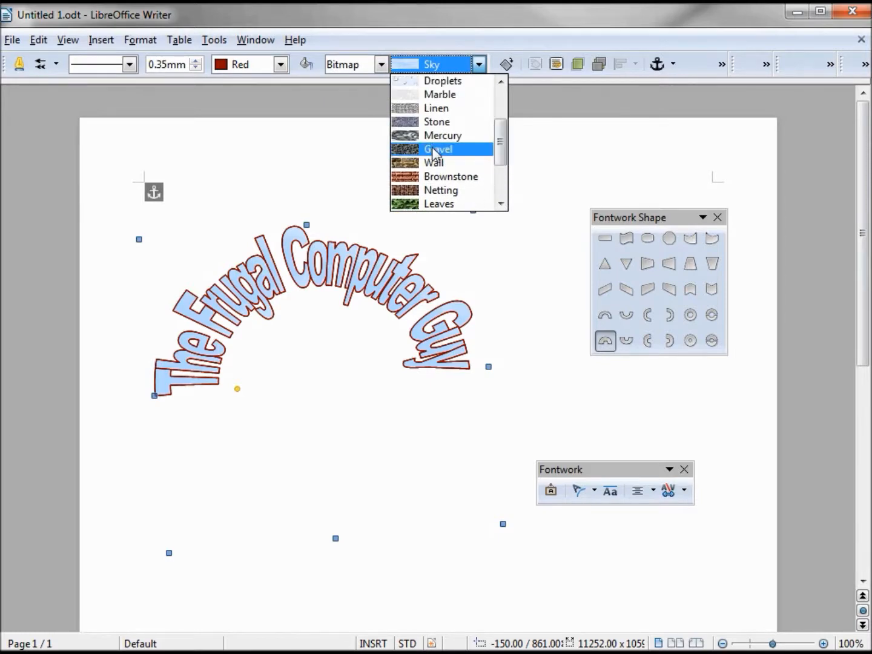
{"action": "left_click", "coordinate": [437, 148]}
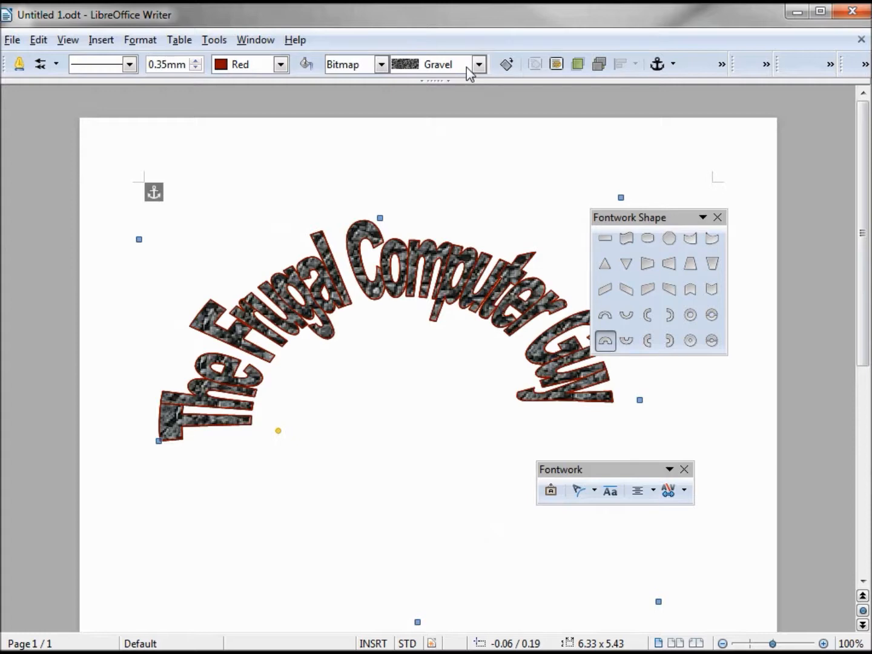
{"action": "left_click", "coordinate": [478, 64]}
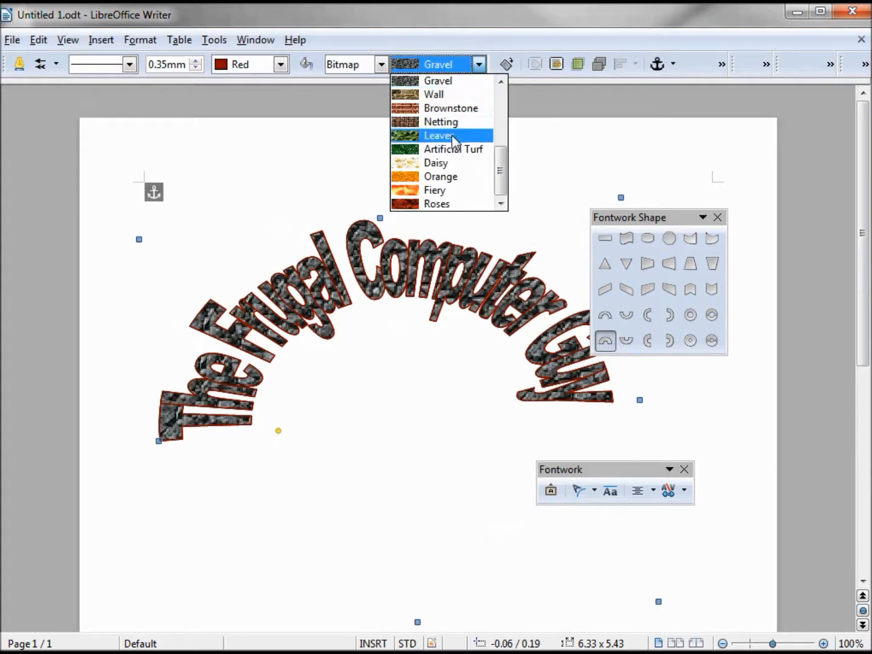
{"action": "left_click", "coordinate": [450, 108]}
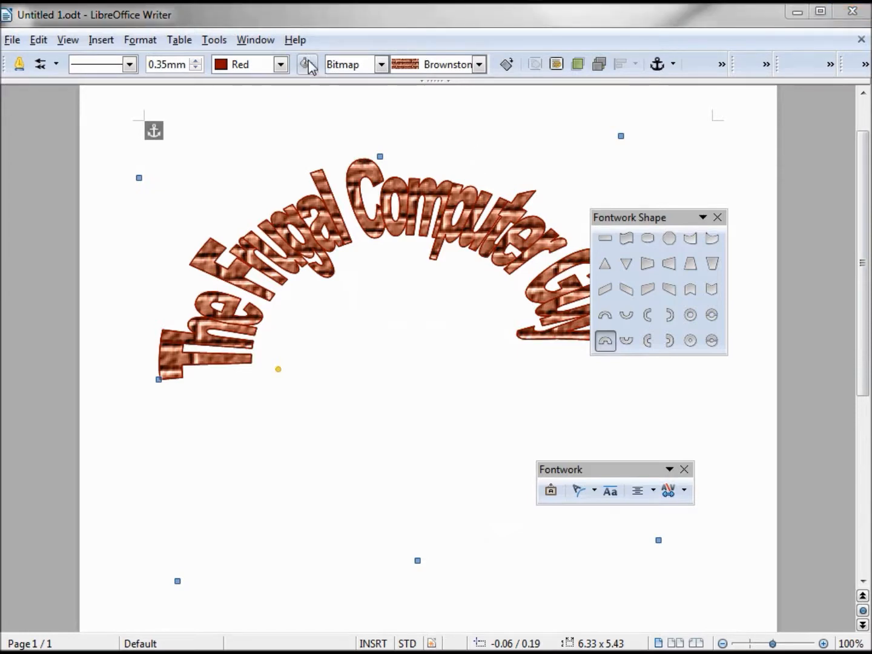
In the Area dialog set the fill type back to a solid colour.
{"action": "left_click", "coordinate": [308, 62]}
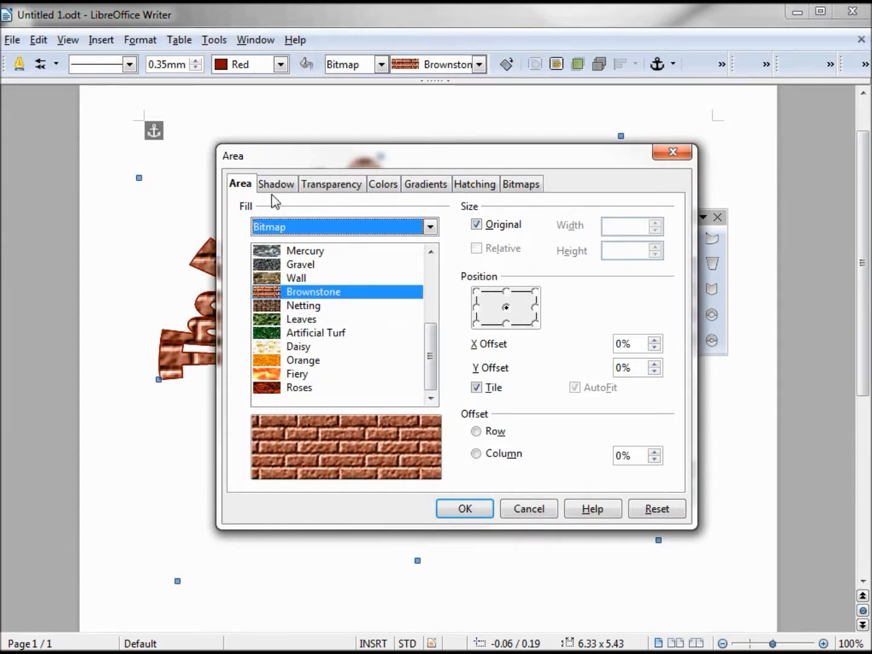
{"action": "left_click", "coordinate": [429, 226]}
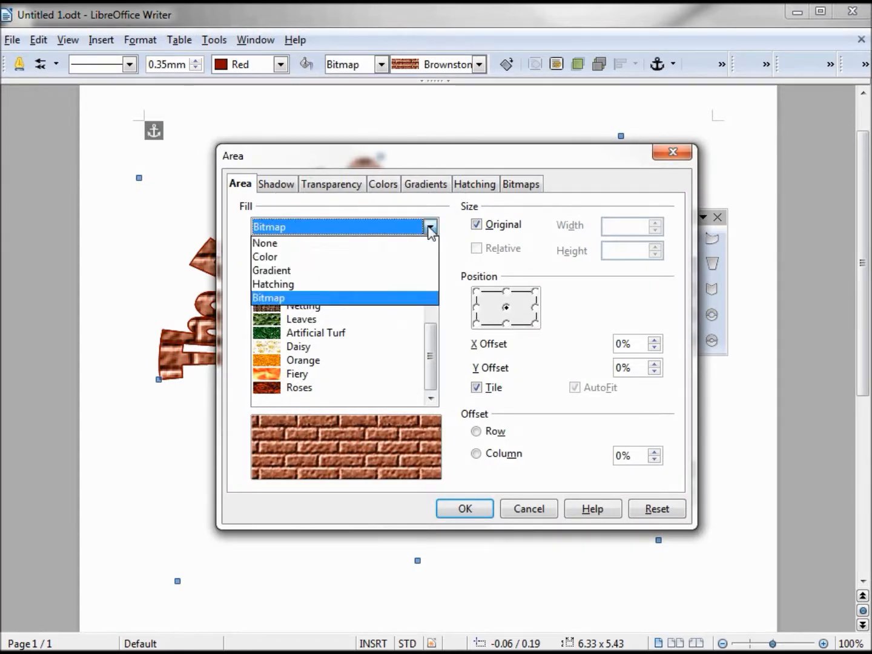
{"action": "left_click", "coordinate": [264, 257]}
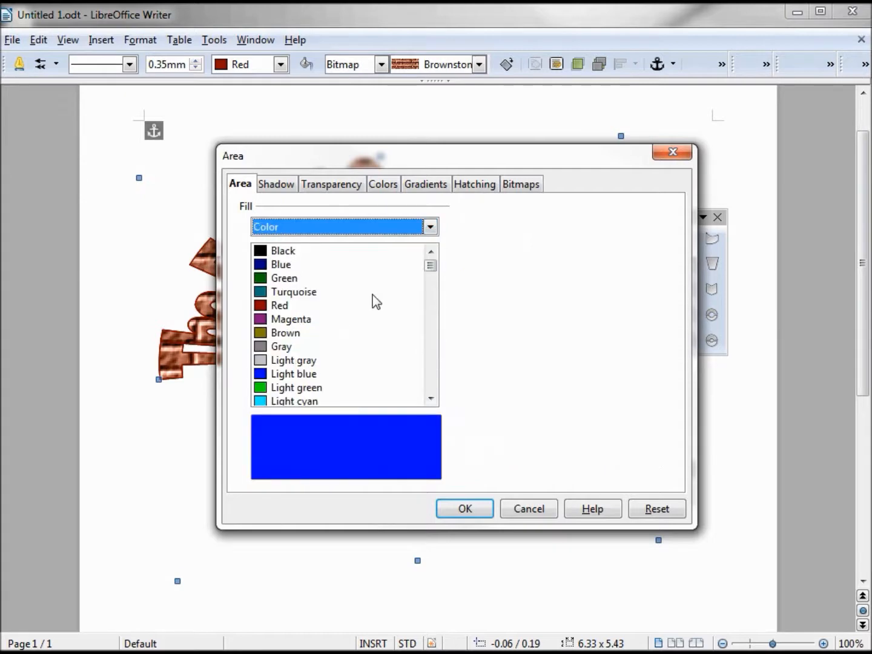
{"action": "left_click", "coordinate": [276, 184]}
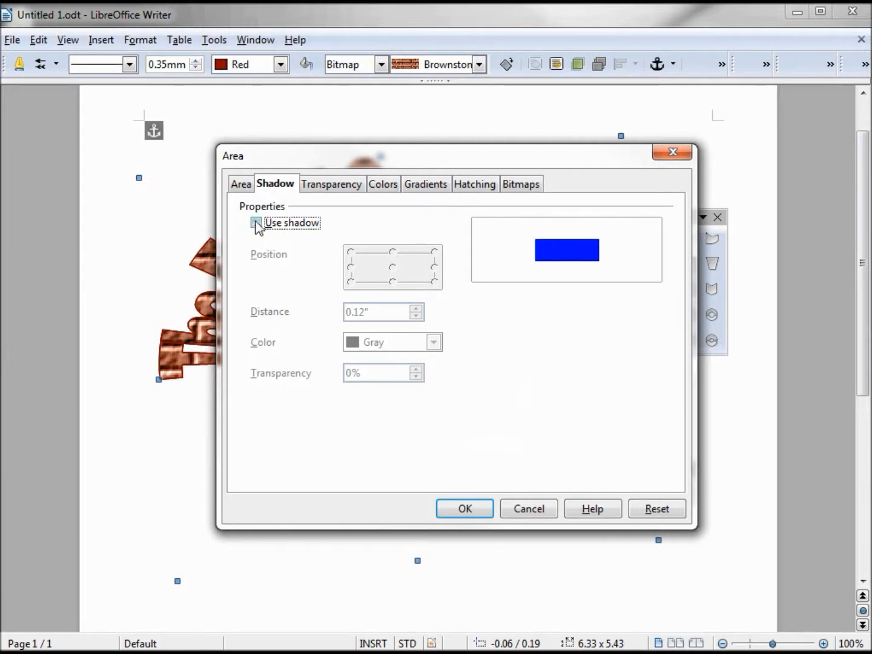
Enable a light gray shadow positioned to the upper left and confirm.
{"action": "left_click", "coordinate": [255, 223]}
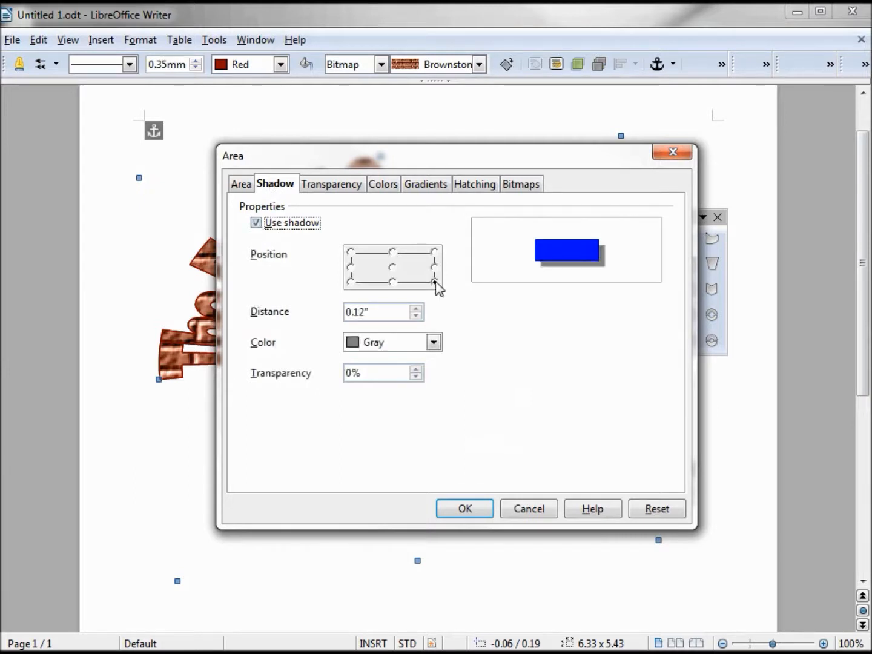
{"action": "left_click", "coordinate": [392, 282]}
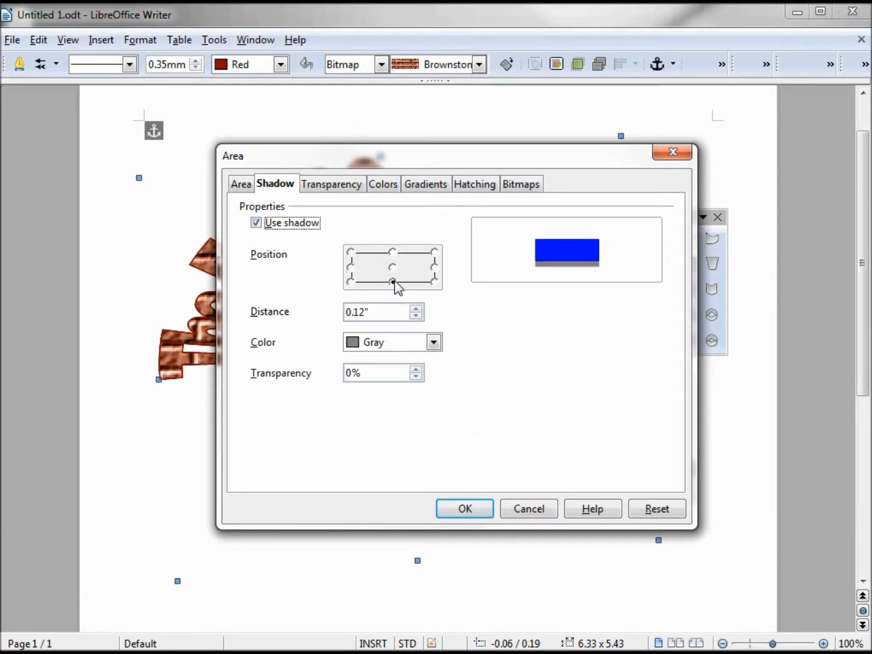
{"action": "left_click", "coordinate": [350, 281]}
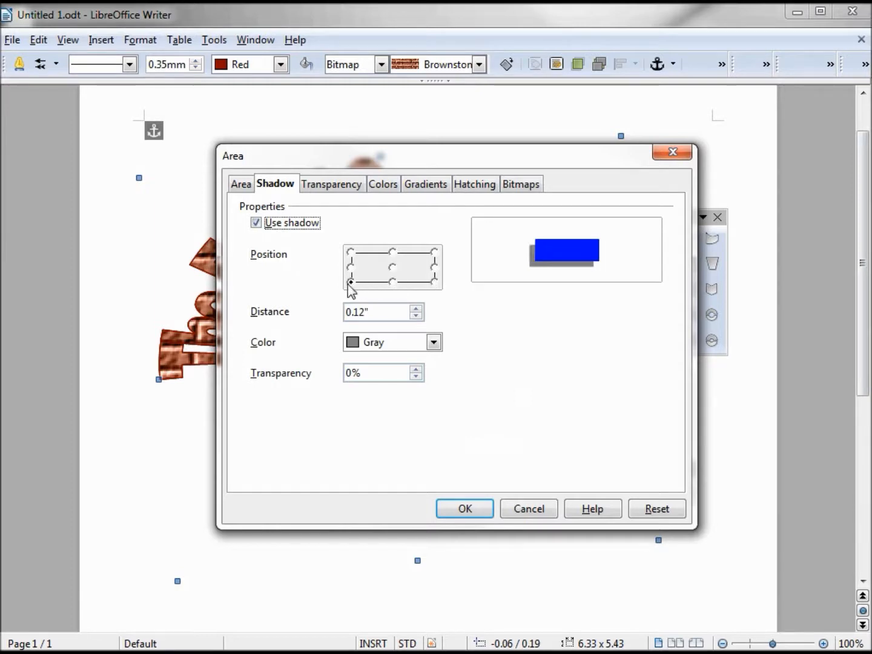
{"action": "left_click", "coordinate": [351, 251]}
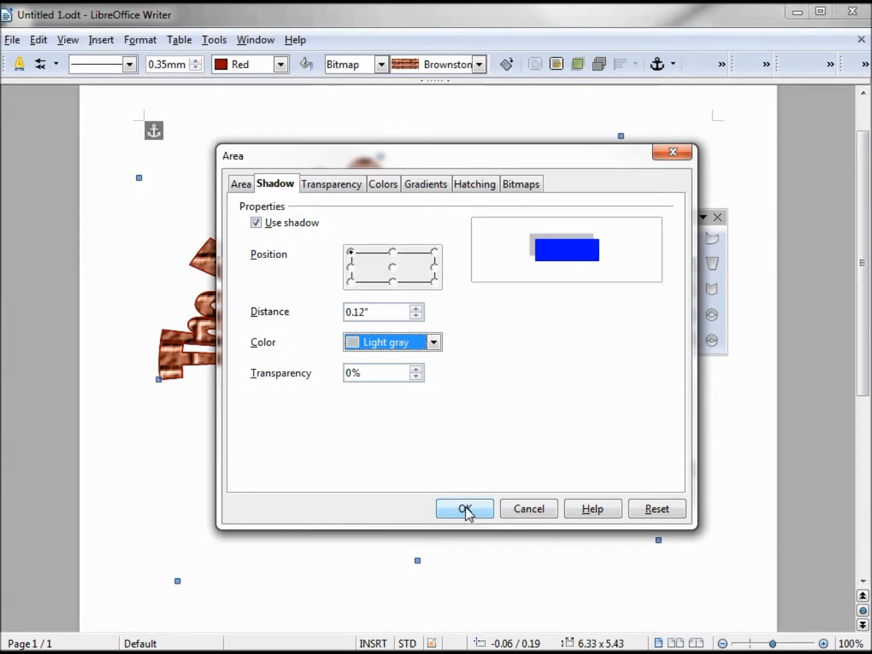
{"action": "left_click", "coordinate": [465, 509]}
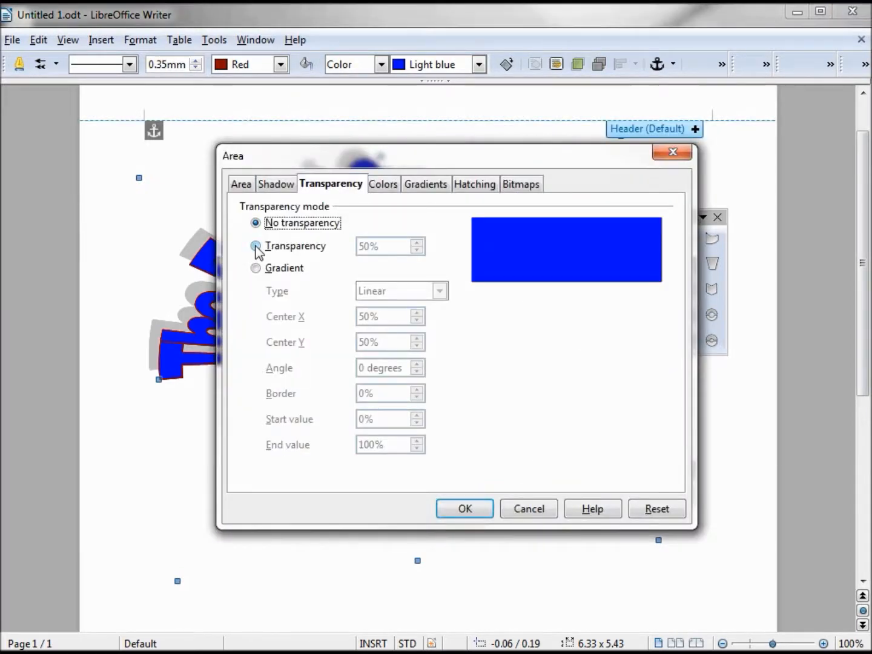
Try uniform transparency, set it back to No transparency, then view Colors and Gradients.
{"action": "left_click", "coordinate": [256, 247]}
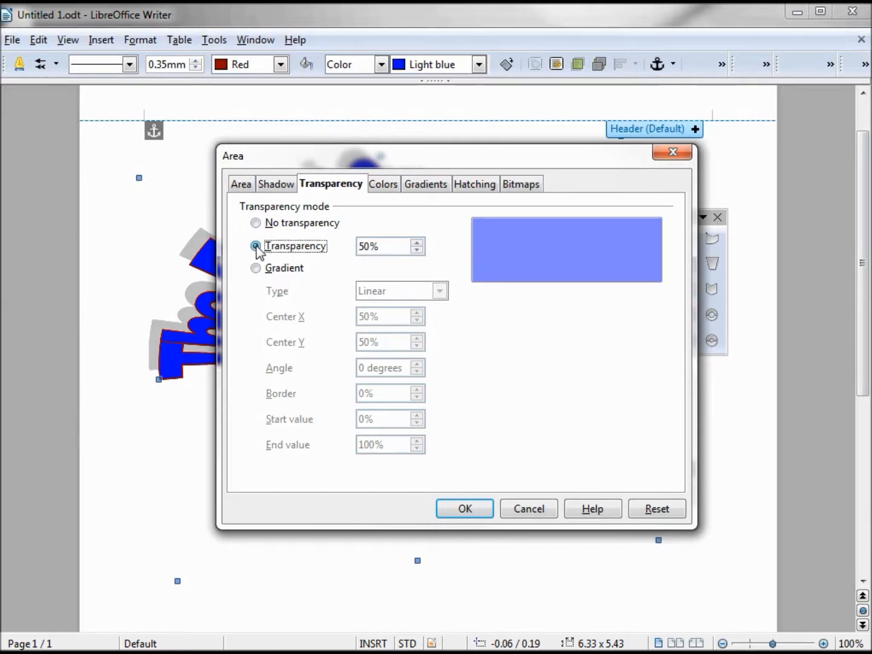
{"action": "left_click", "coordinate": [255, 223]}
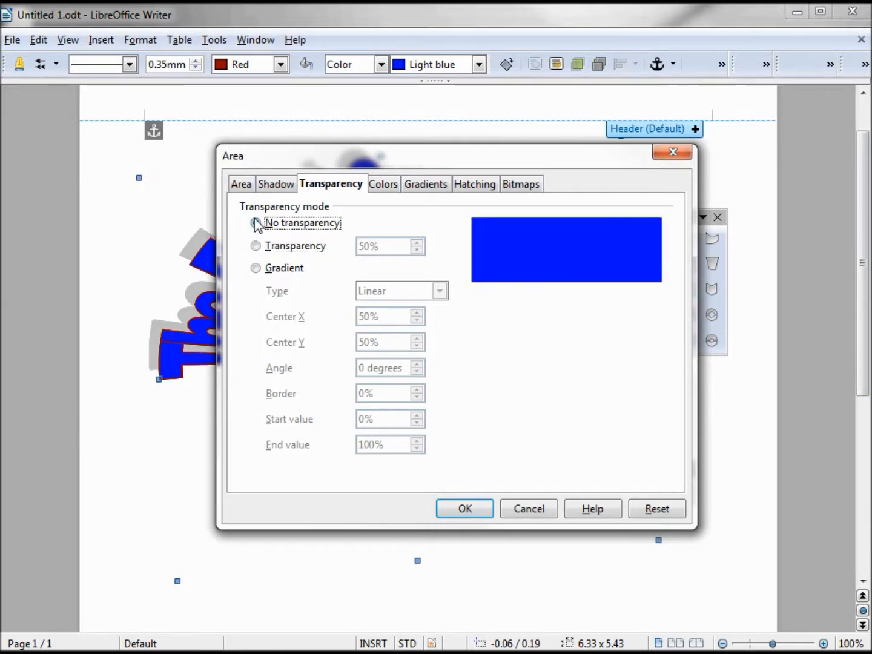
{"action": "left_click", "coordinate": [256, 223]}
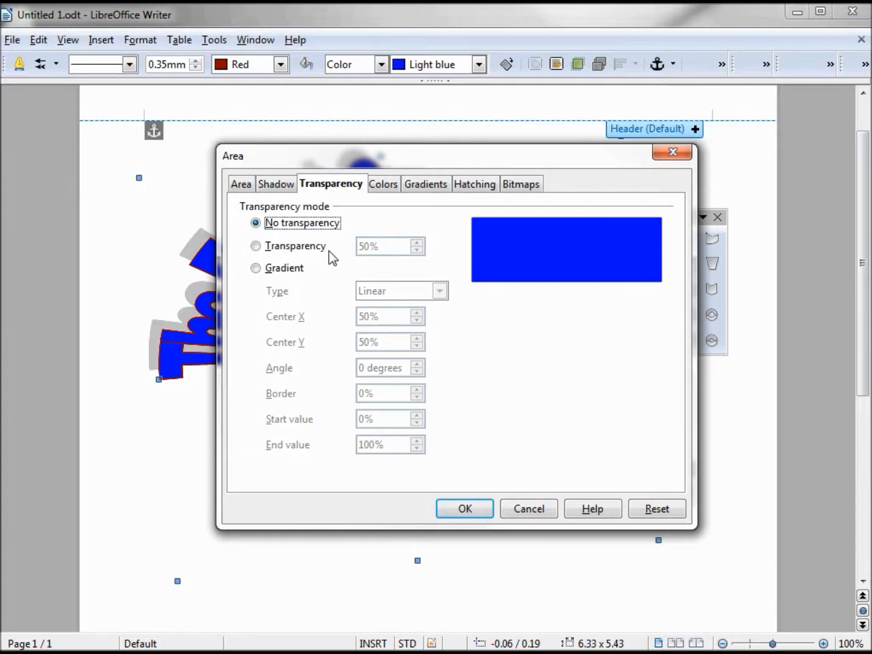
{"action": "left_click", "coordinate": [383, 184]}
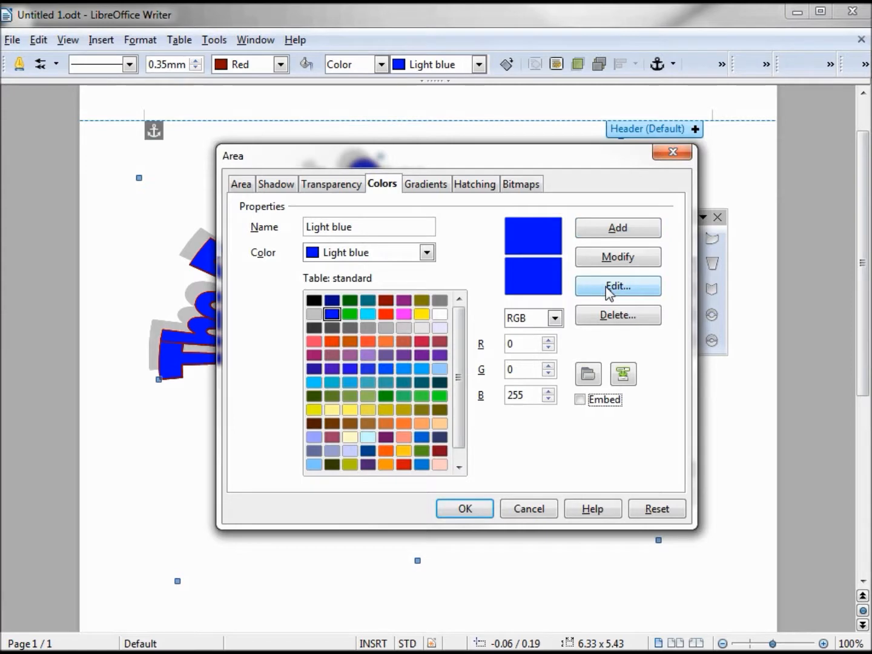
{"action": "mouse_move", "coordinate": [442, 225]}
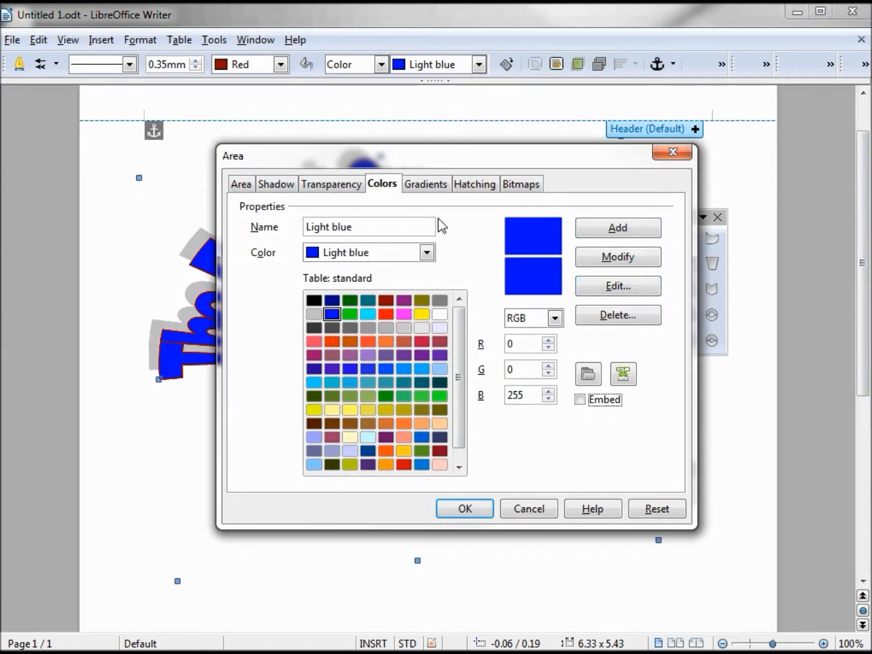
{"action": "left_click", "coordinate": [426, 184]}
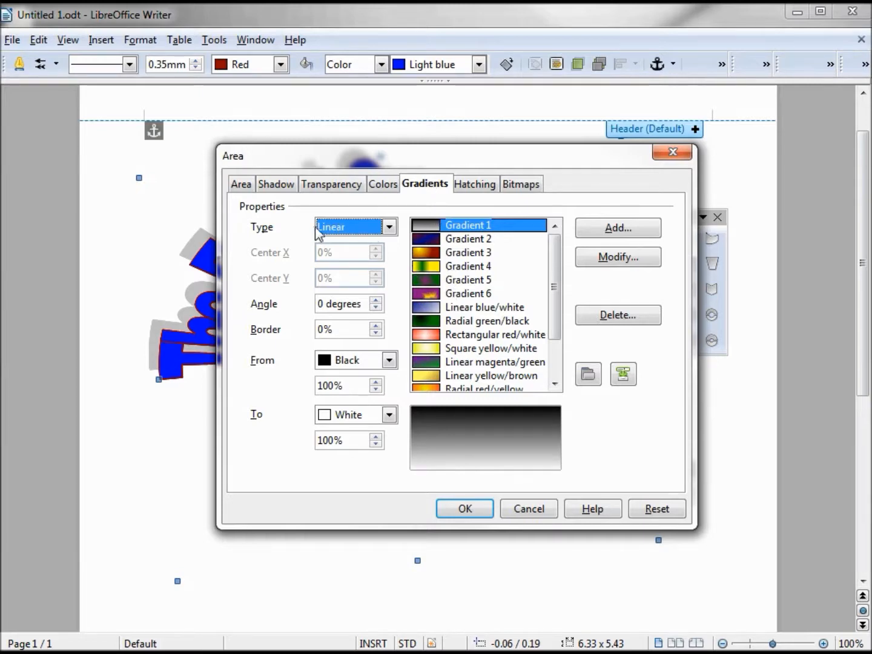
{"action": "mouse_move", "coordinate": [430, 327]}
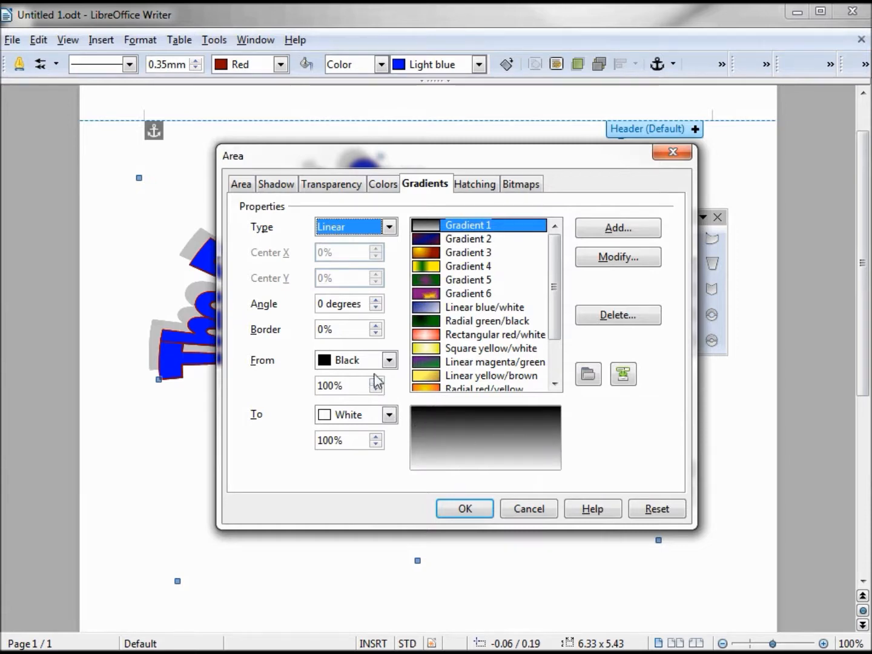
Define a gradient from Light blue at 90% to Red 1, angle returned to 0 degrees.
{"action": "left_click", "coordinate": [387, 360]}
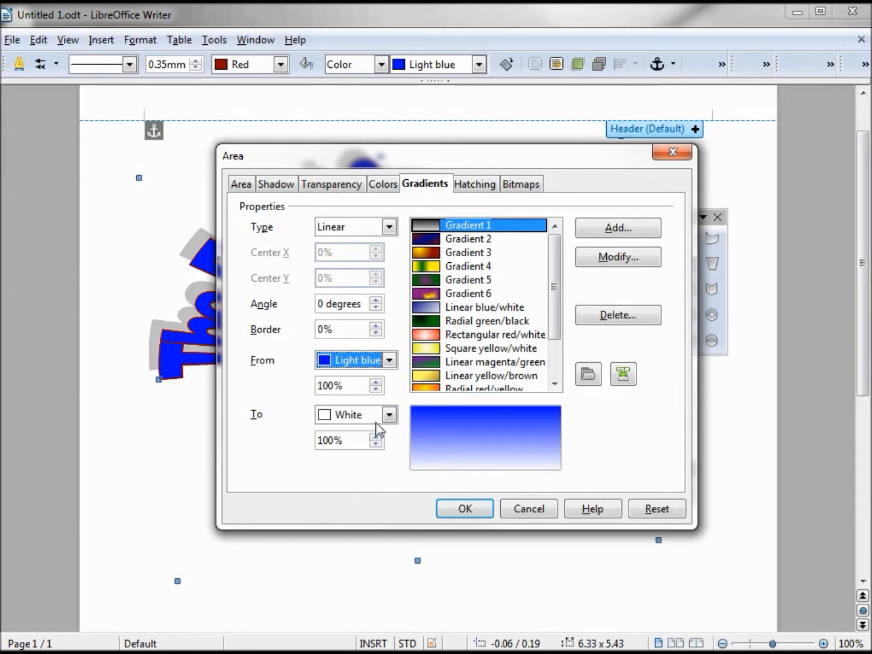
{"action": "left_click", "coordinate": [388, 414]}
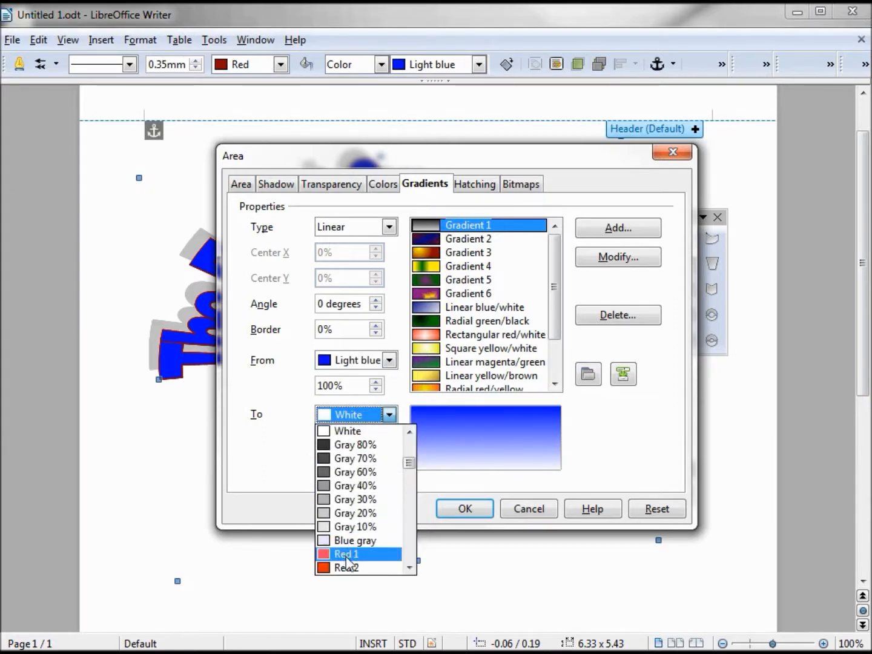
{"action": "left_click", "coordinate": [345, 553]}
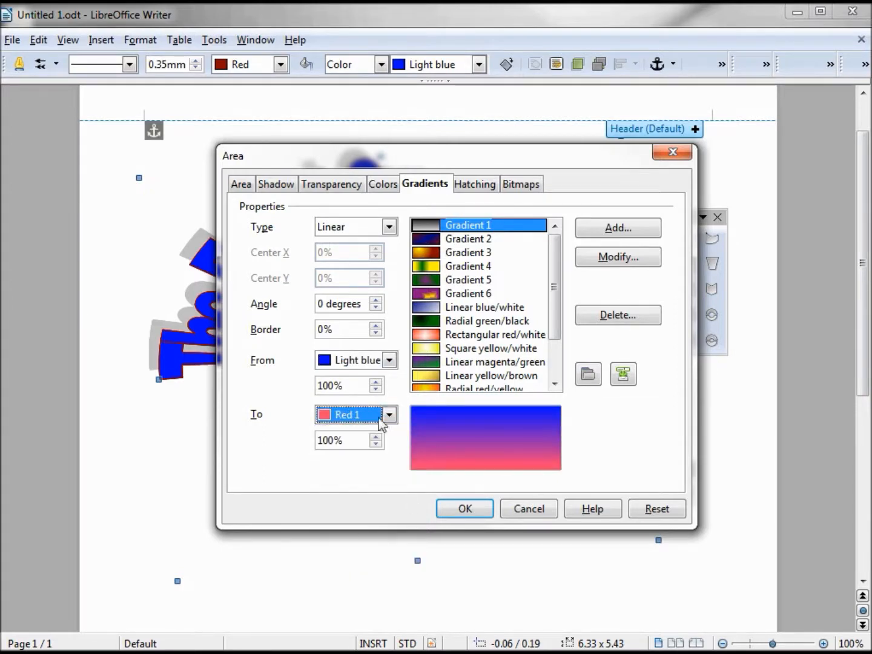
{"action": "left_click", "coordinate": [375, 390]}
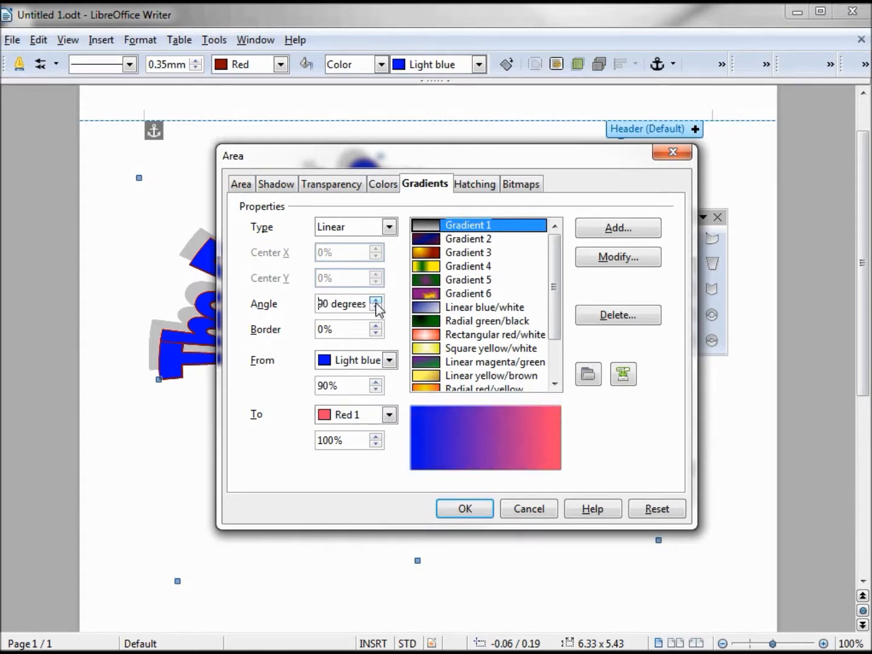
{"action": "left_click", "coordinate": [375, 301]}
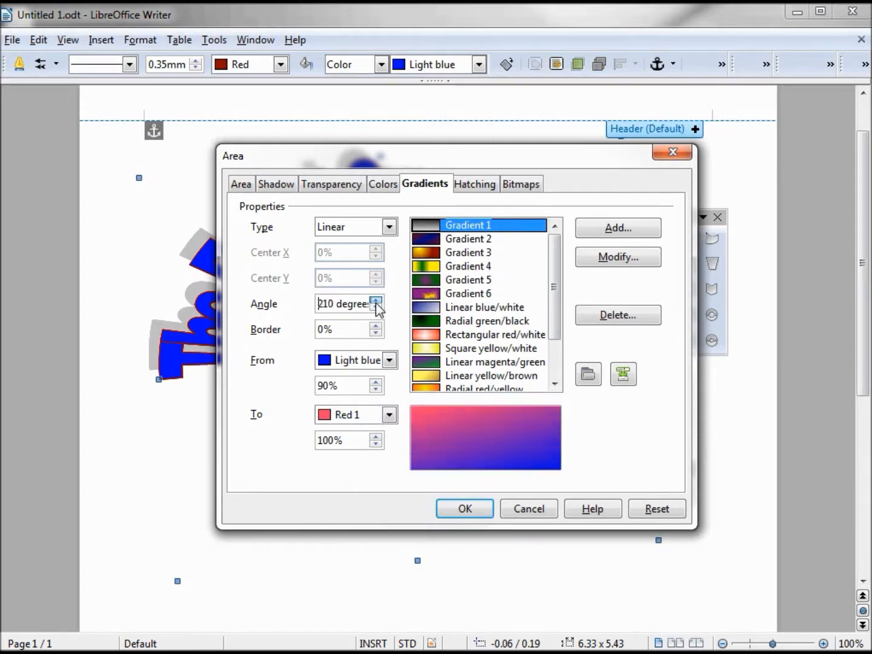
{"action": "left_click", "coordinate": [375, 307]}
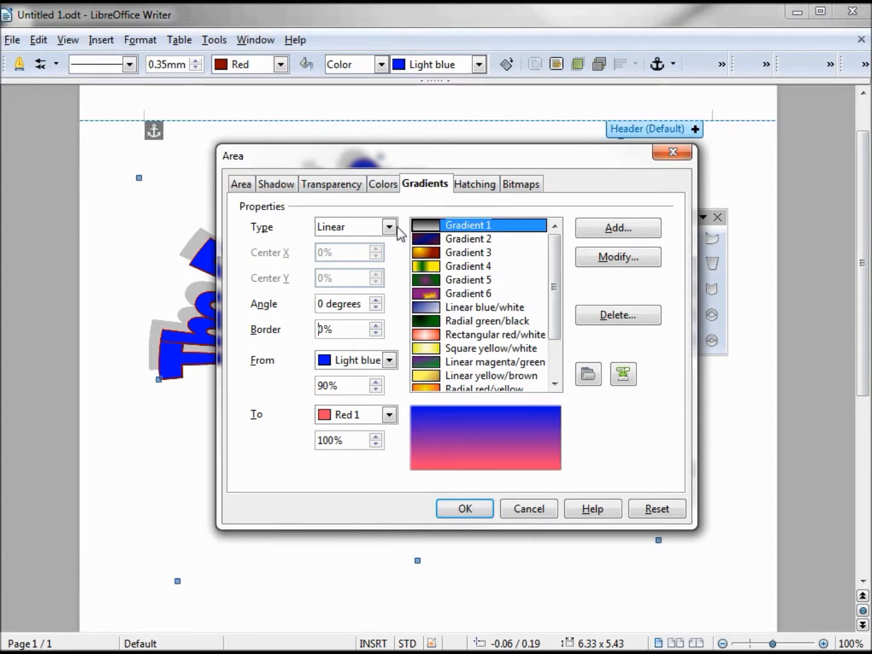
Change the gradient type to Radial with centre X 25% and Y 50%.
{"action": "left_click", "coordinate": [390, 226]}
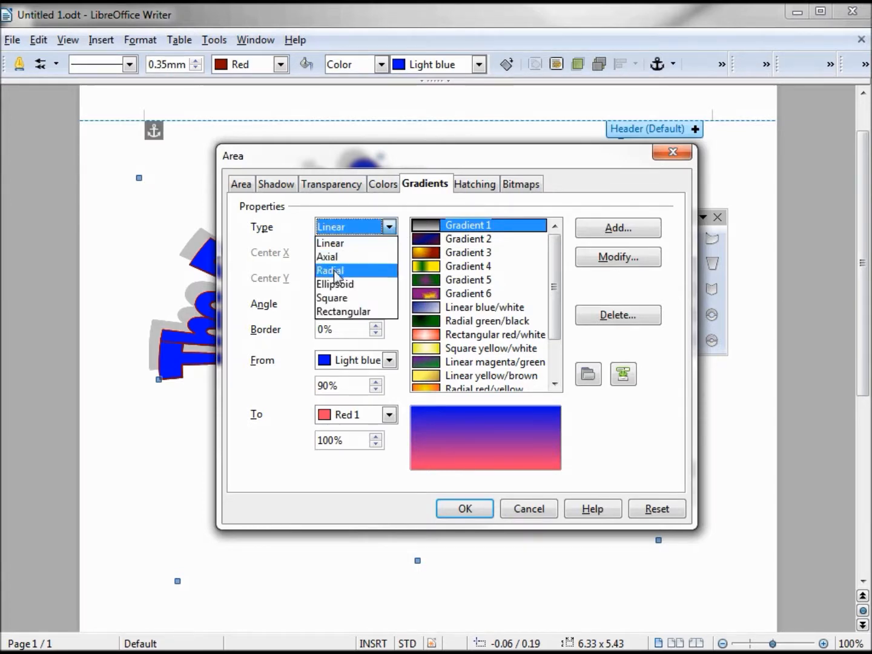
{"action": "left_click", "coordinate": [330, 270]}
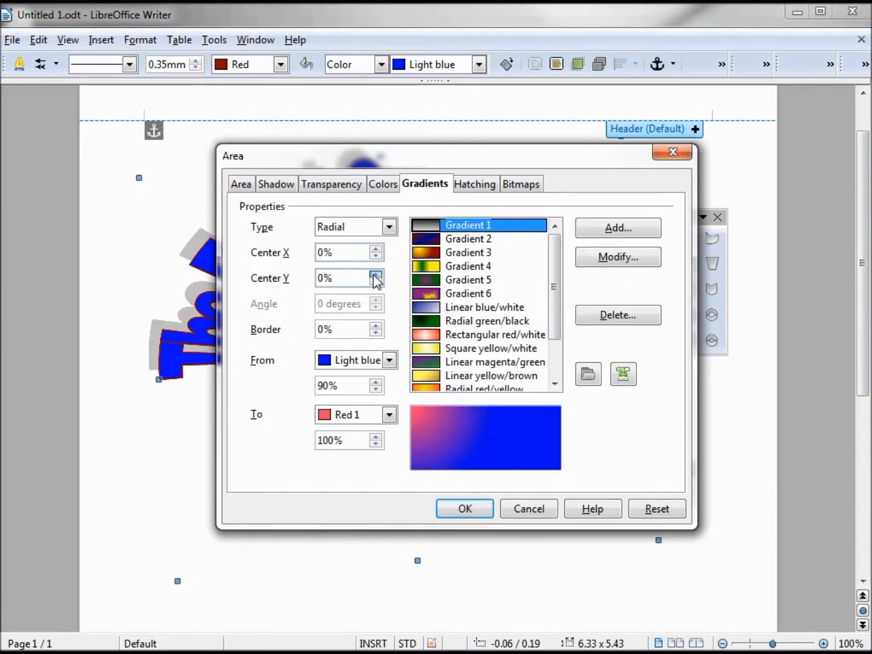
{"action": "left_click", "coordinate": [375, 273]}
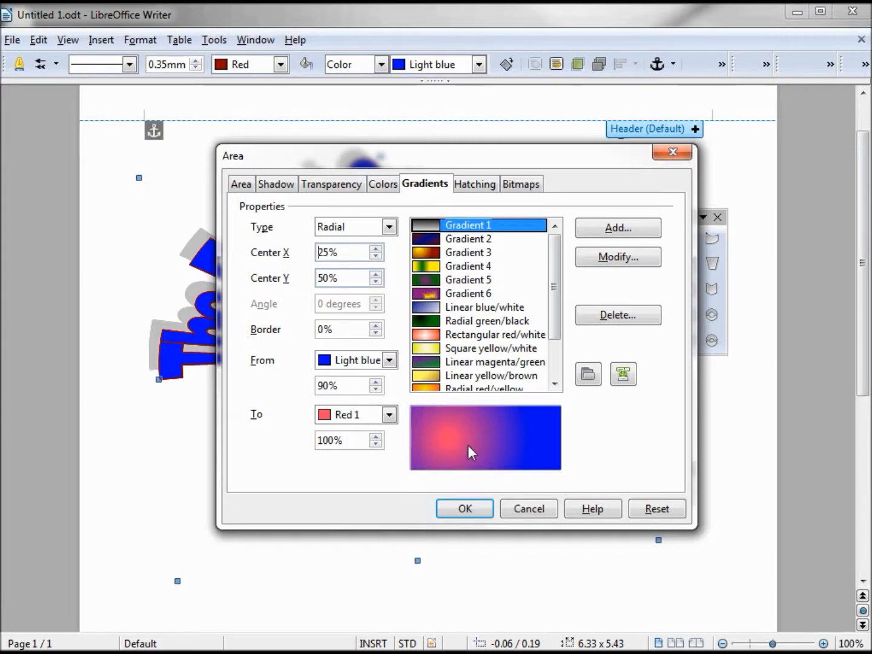
{"action": "mouse_move", "coordinate": [472, 477]}
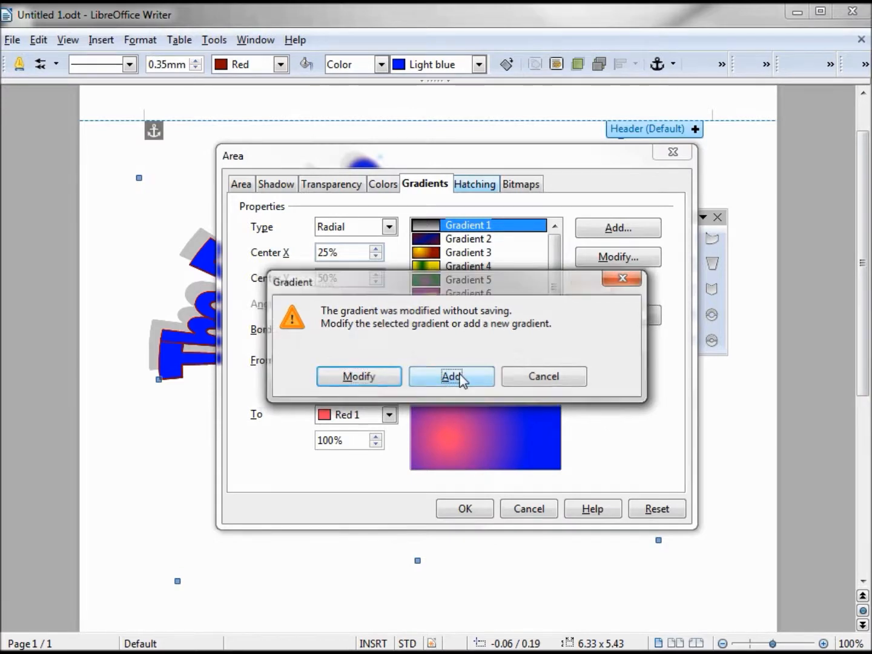
Add the modified radial gradient as Gradient 8, then browse the hatching and bitmap patterns.
{"action": "left_click", "coordinate": [452, 375]}
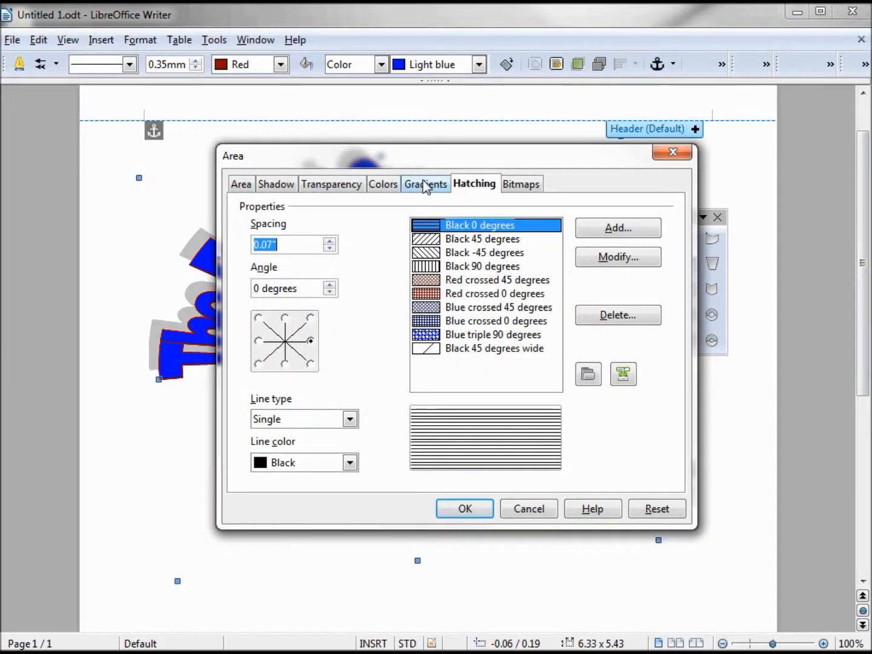
{"action": "left_click", "coordinate": [425, 184]}
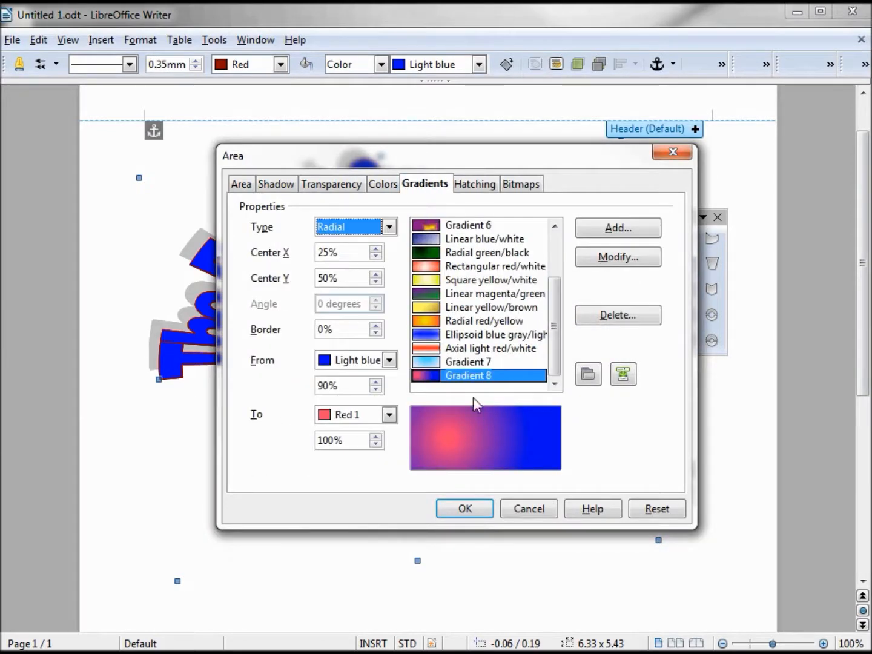
{"action": "mouse_move", "coordinate": [471, 201]}
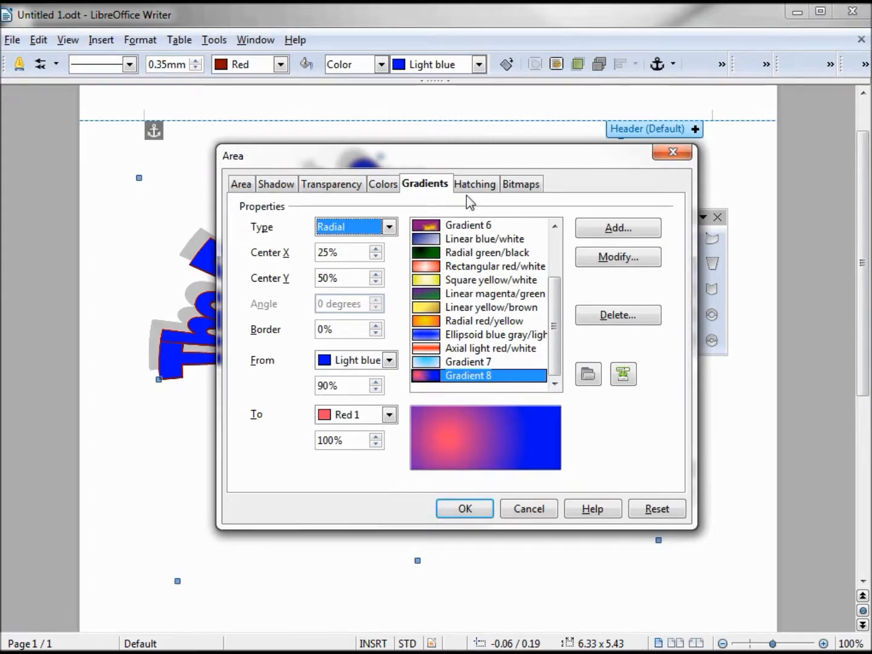
{"action": "left_click", "coordinate": [475, 184]}
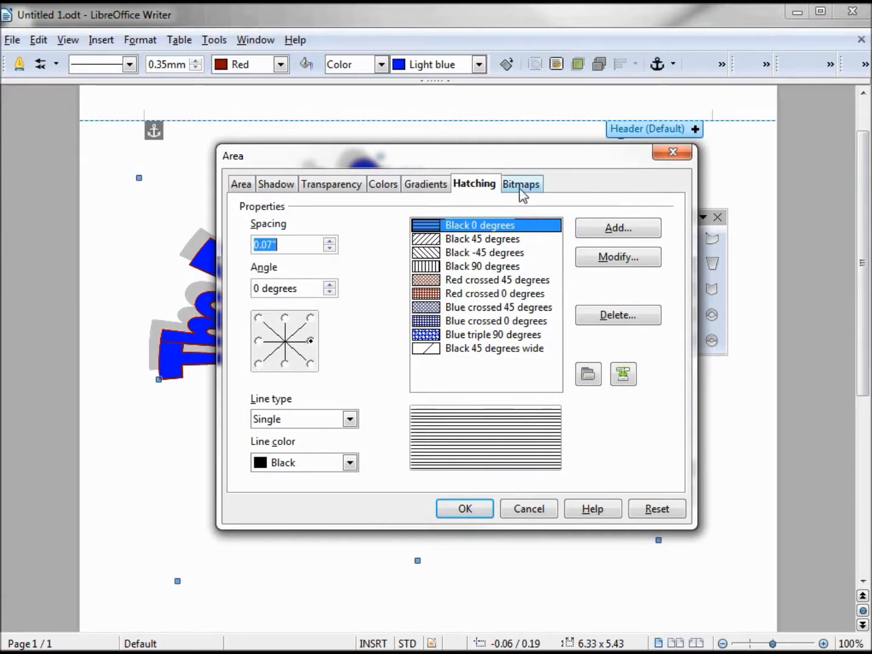
{"action": "left_click", "coordinate": [521, 184]}
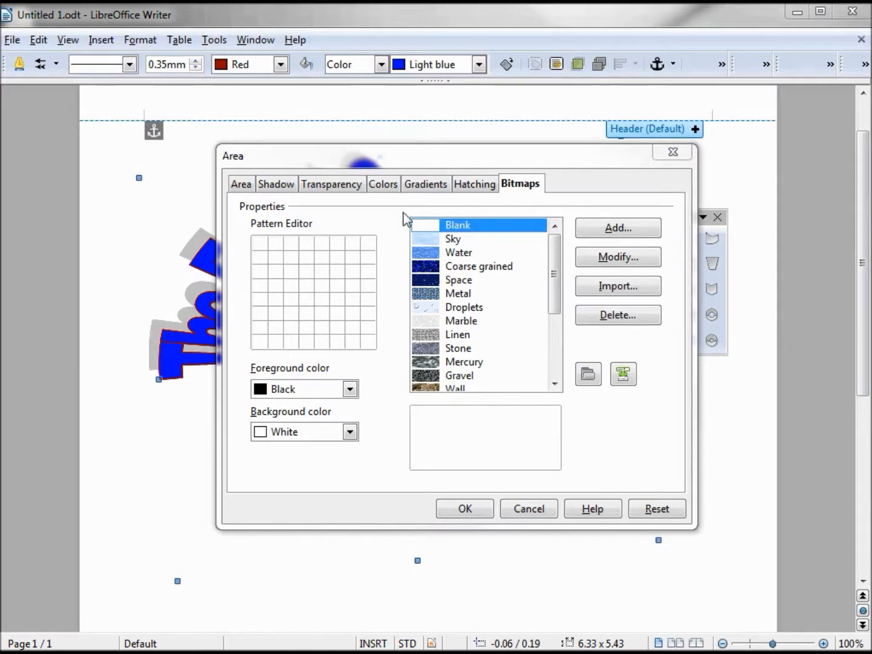
{"action": "mouse_move", "coordinate": [264, 249]}
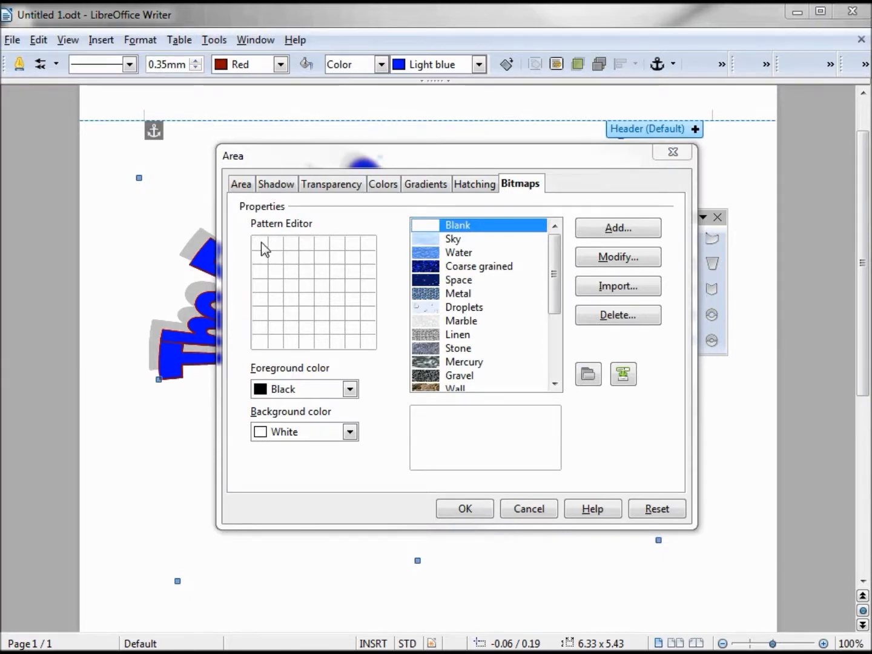
Draw a diagonal arrangement of squares in the bitmap Pattern Editor.
{"action": "left_click", "coordinate": [273, 264]}
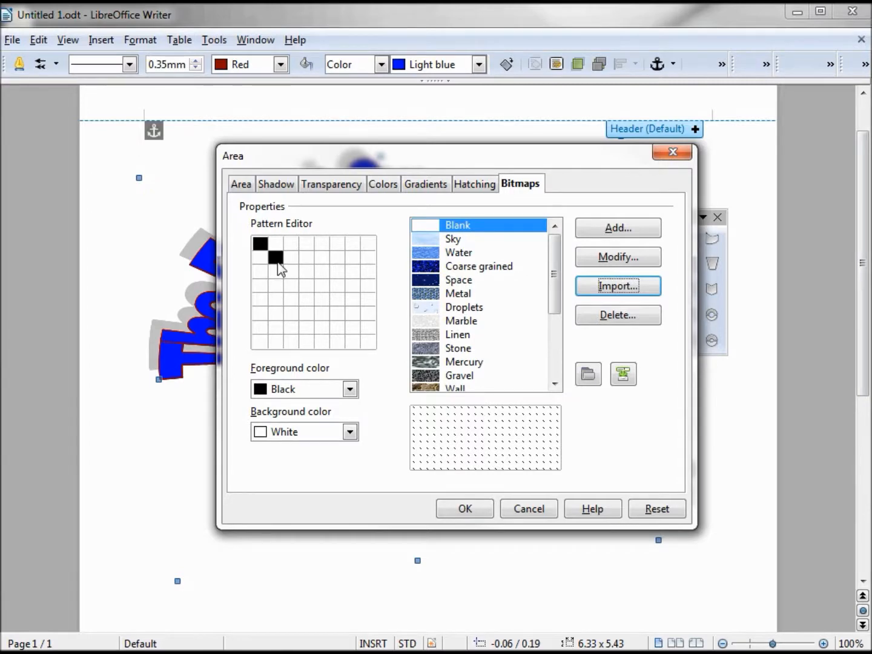
{"action": "left_click", "coordinate": [289, 271]}
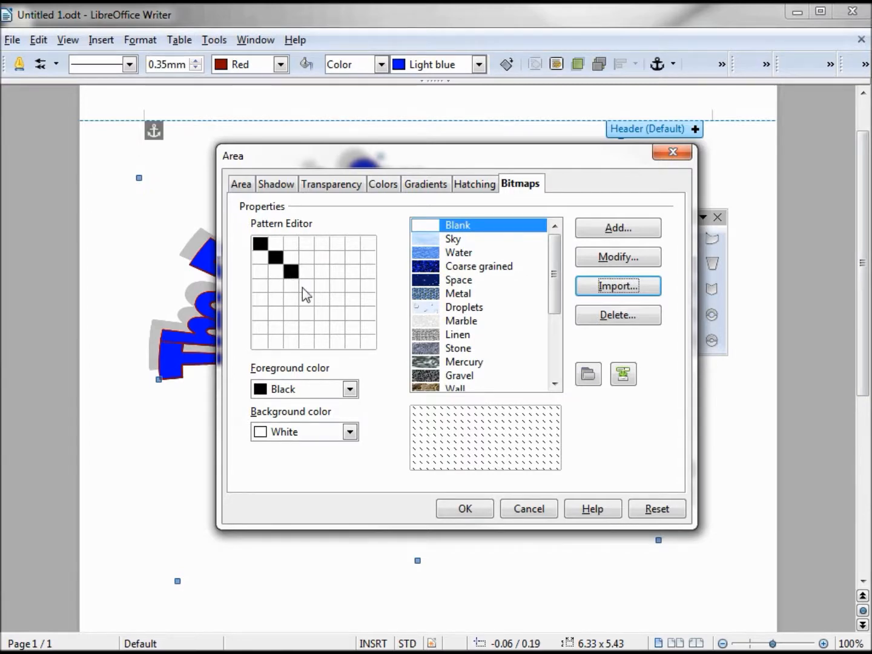
{"action": "left_click", "coordinate": [305, 291]}
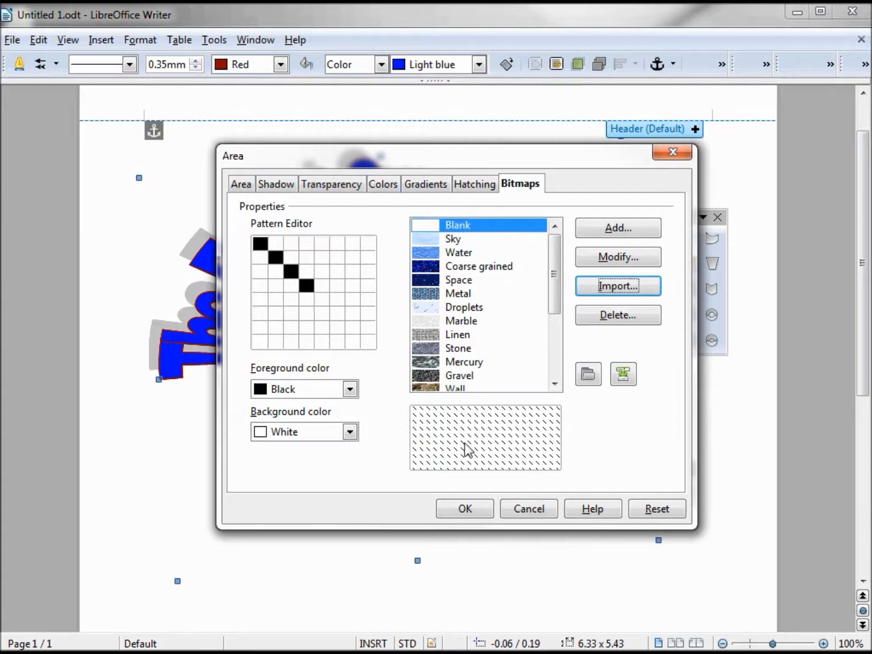
{"action": "mouse_move", "coordinate": [327, 296]}
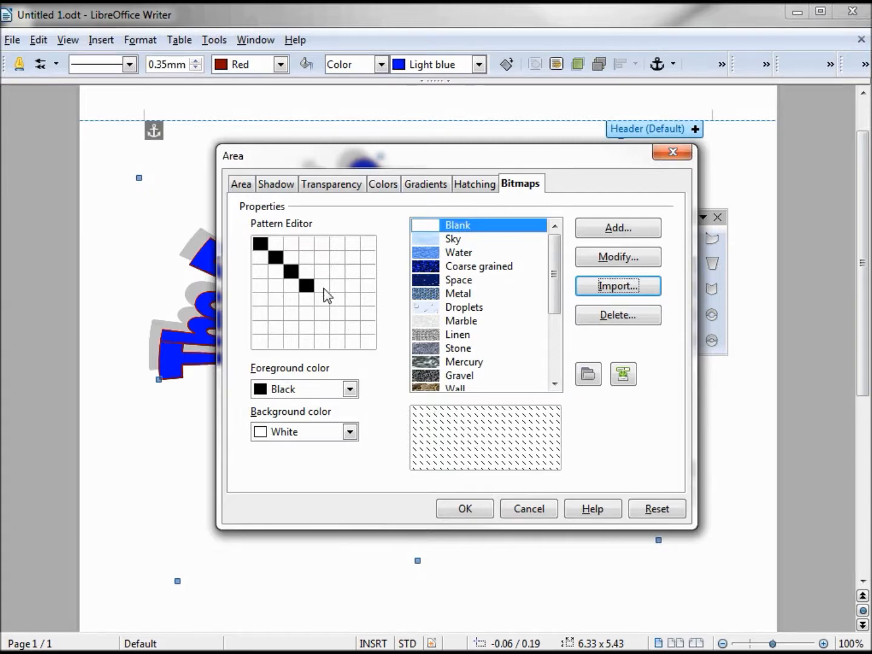
{"action": "left_click", "coordinate": [321, 242]}
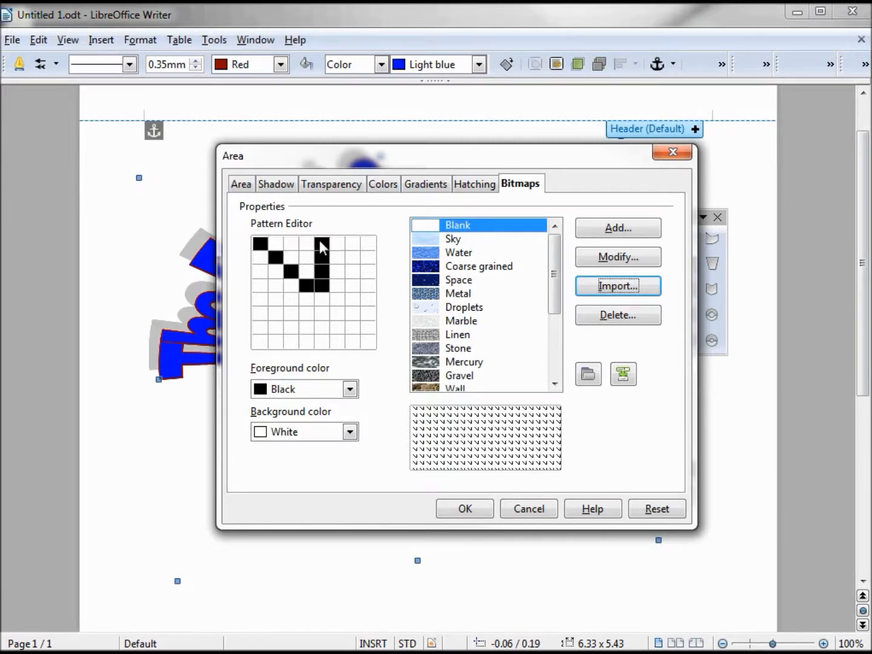
{"action": "left_click", "coordinate": [273, 244]}
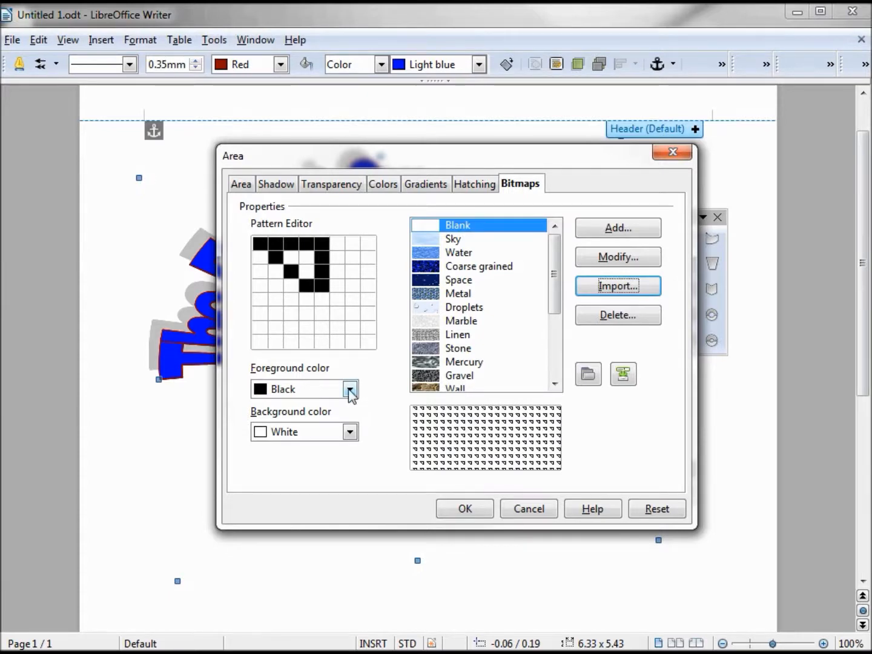
Make the pattern foreground Yellow and add it as a new bitmap named Bitmap 1.
{"action": "left_click", "coordinate": [348, 389]}
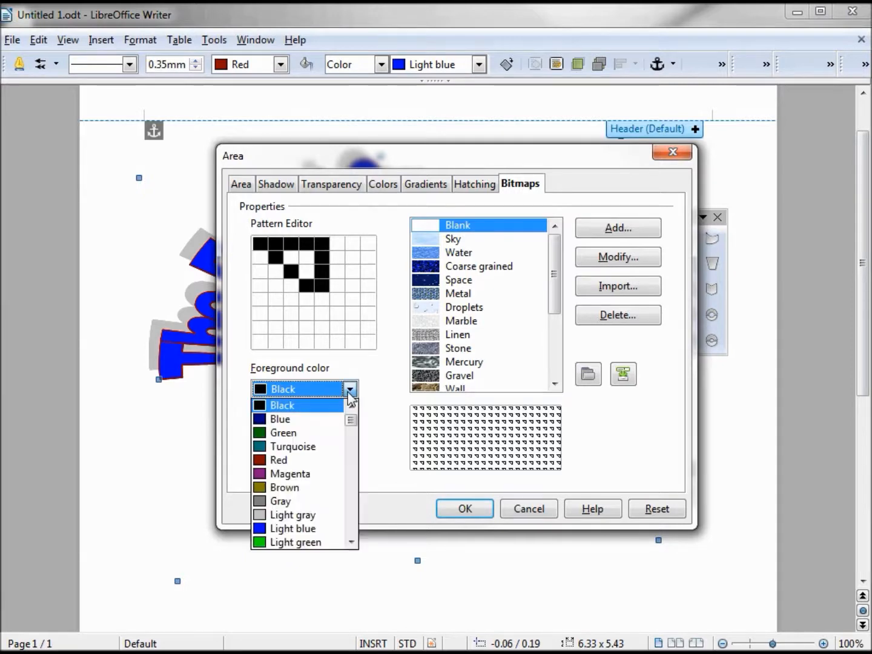
{"action": "scroll", "scroll_direction": "down", "scroll_amount": 3}
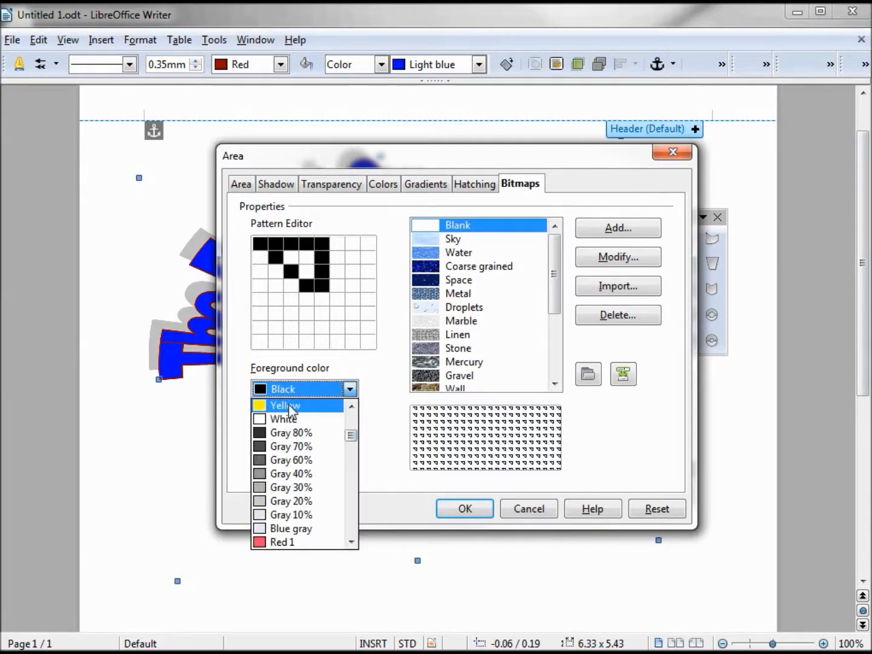
{"action": "left_click", "coordinate": [285, 404]}
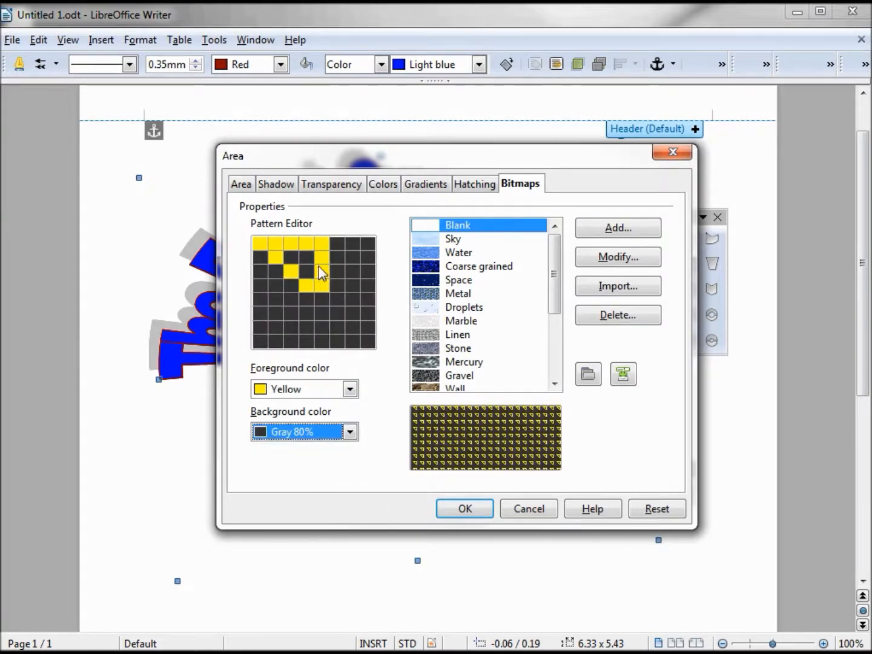
{"action": "left_click", "coordinate": [618, 227]}
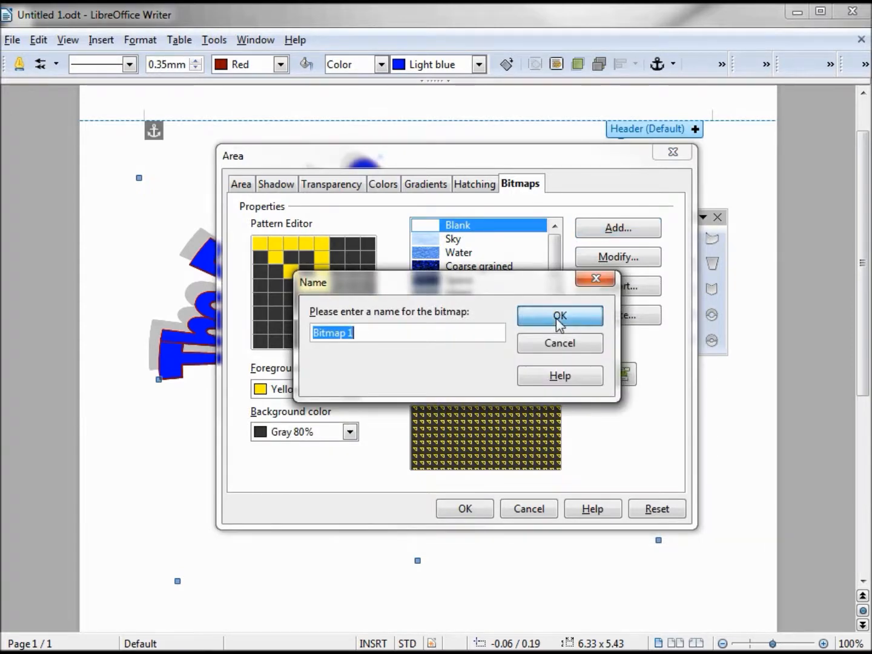
{"action": "left_click", "coordinate": [560, 315]}
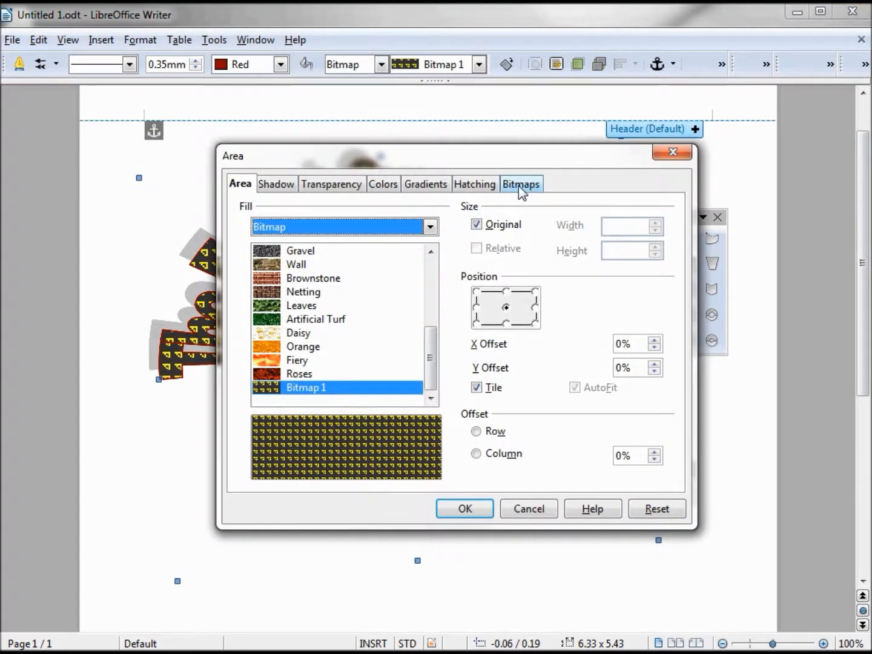
Return to the Bitmaps settings and begin importing an outside image as a fill.
{"action": "left_click", "coordinate": [521, 185]}
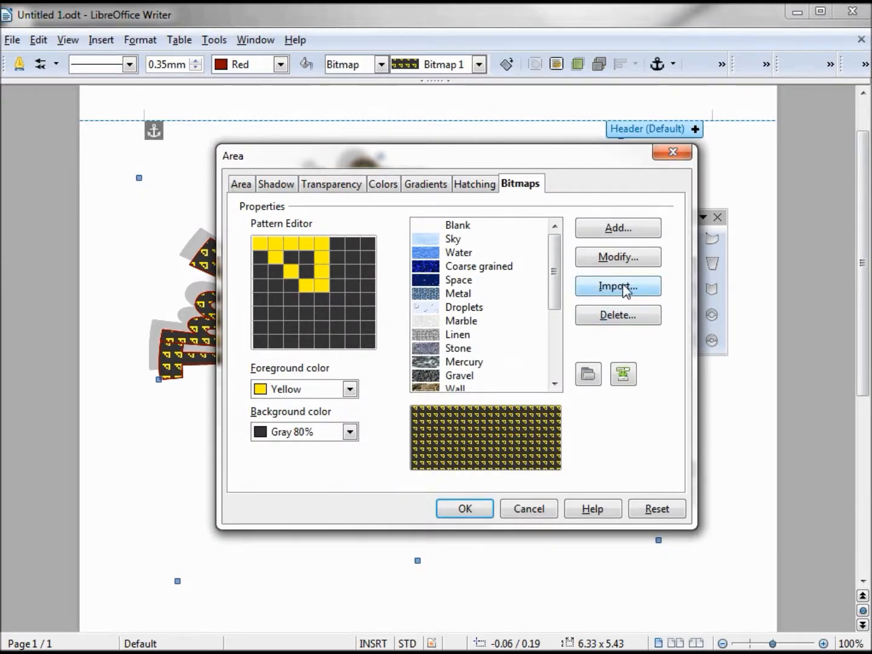
{"action": "left_click", "coordinate": [617, 285]}
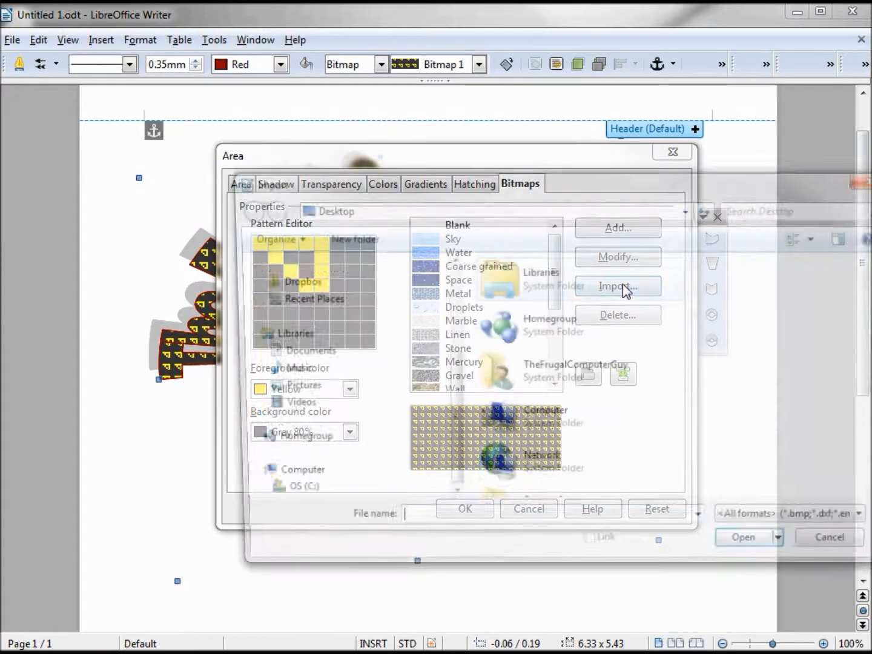
Import TFCG-200x200.png and name the new bitmap fill TFCG-Logo.
{"action": "left_click", "coordinate": [617, 286]}
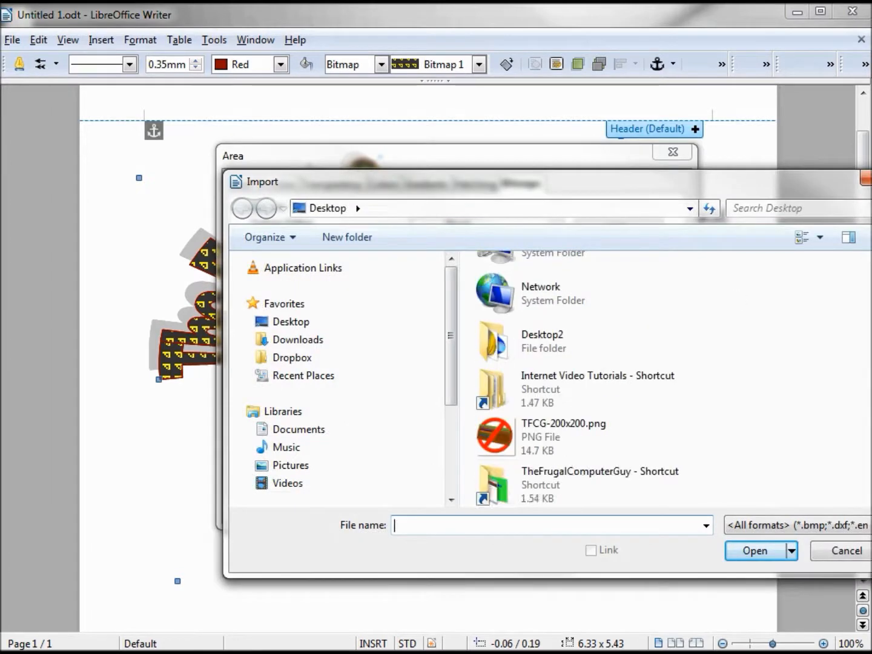
{"action": "left_click", "coordinate": [563, 436]}
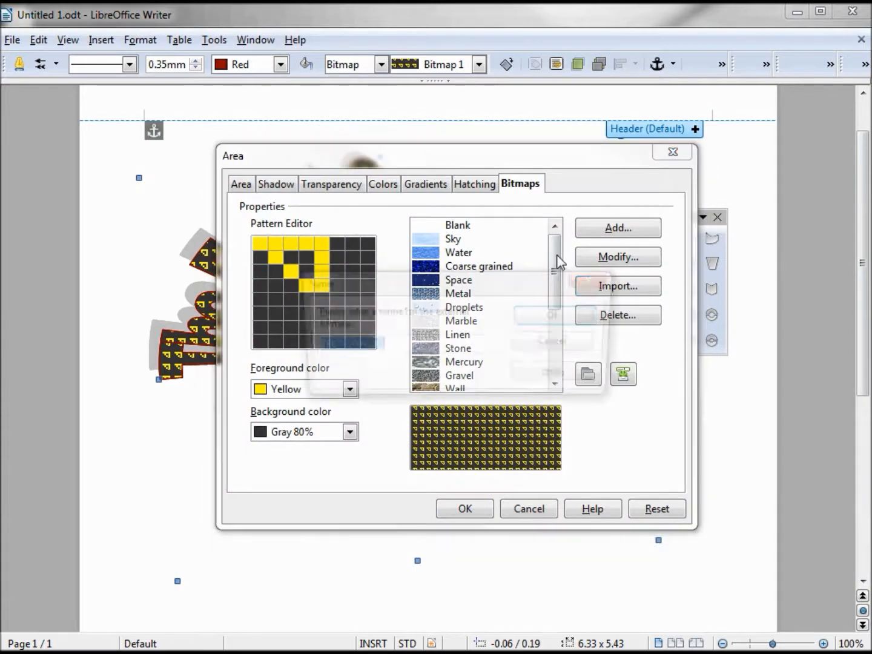
{"action": "left_click", "coordinate": [618, 286]}
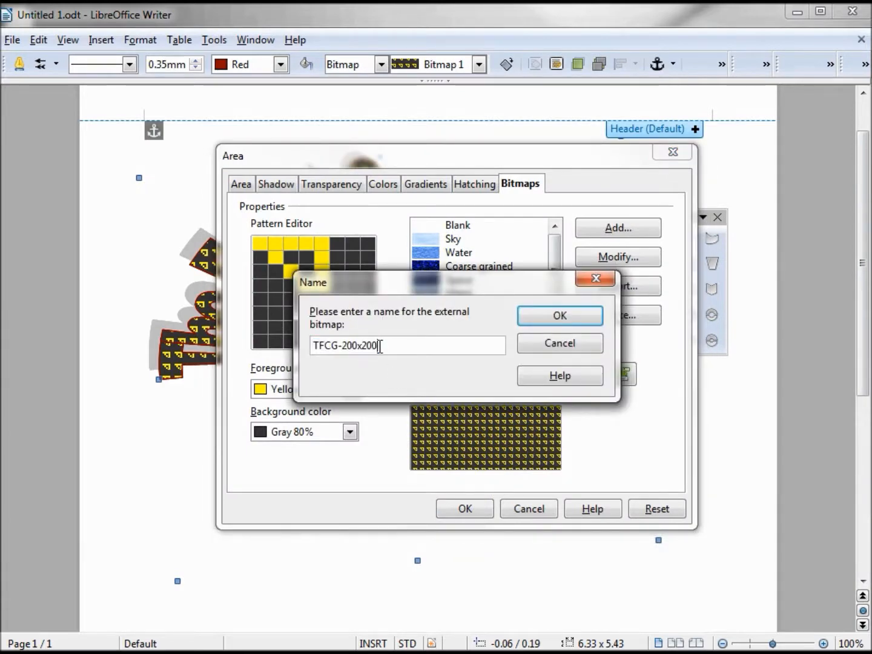
{"action": "key", "text": "BackSpace"}
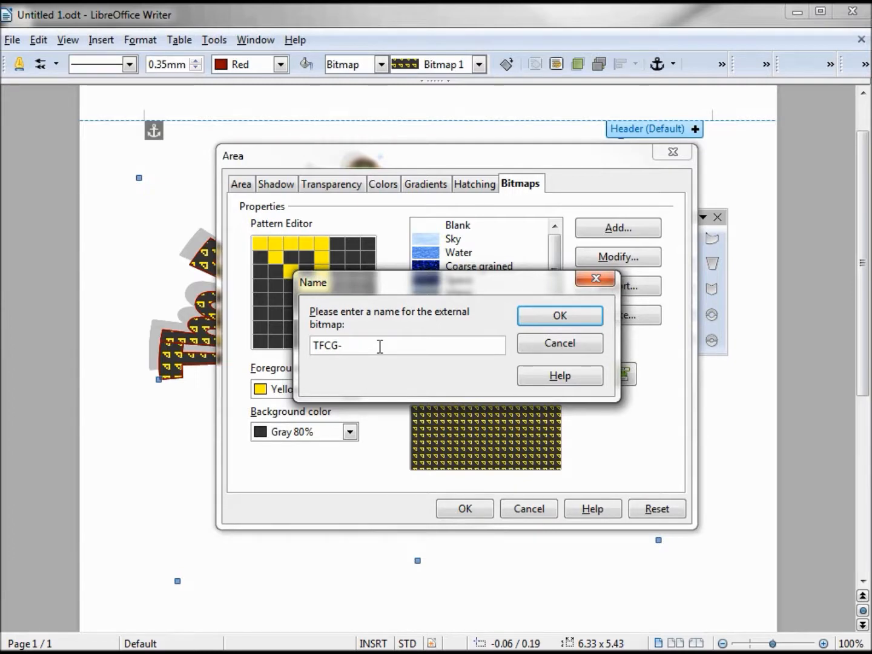
{"action": "type", "text": "Logo"}
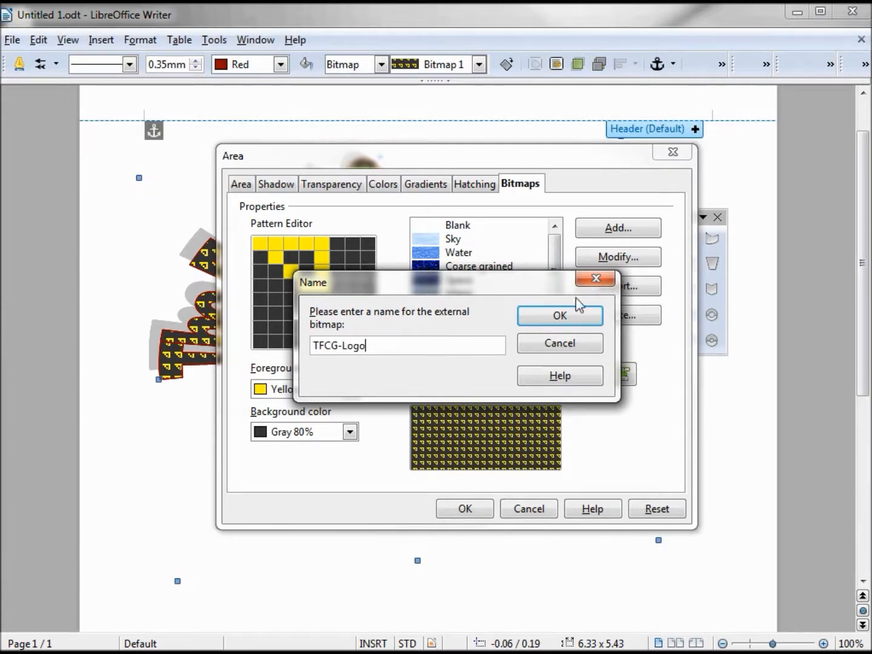
{"action": "left_click", "coordinate": [559, 315]}
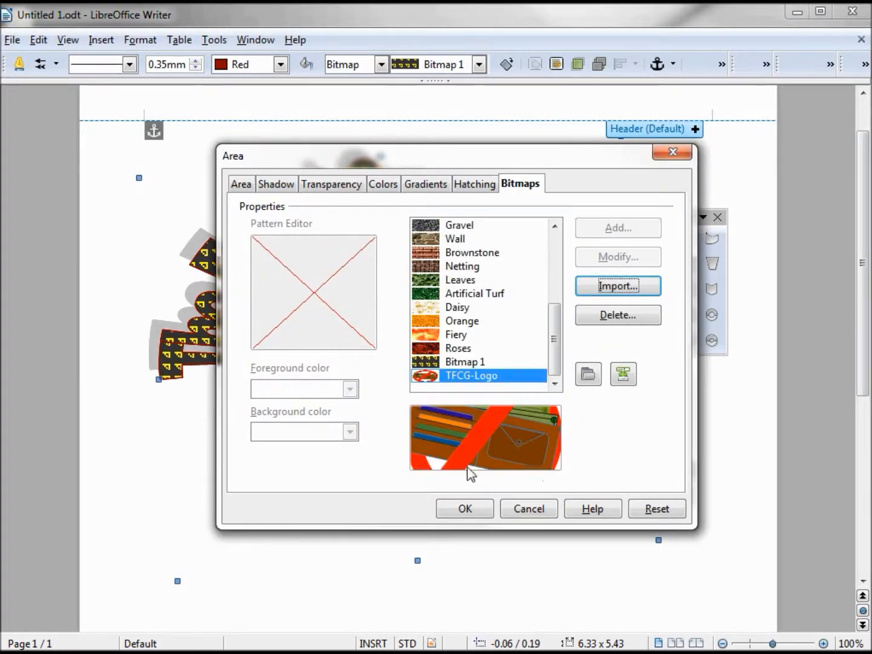
{"action": "mouse_move", "coordinate": [494, 438]}
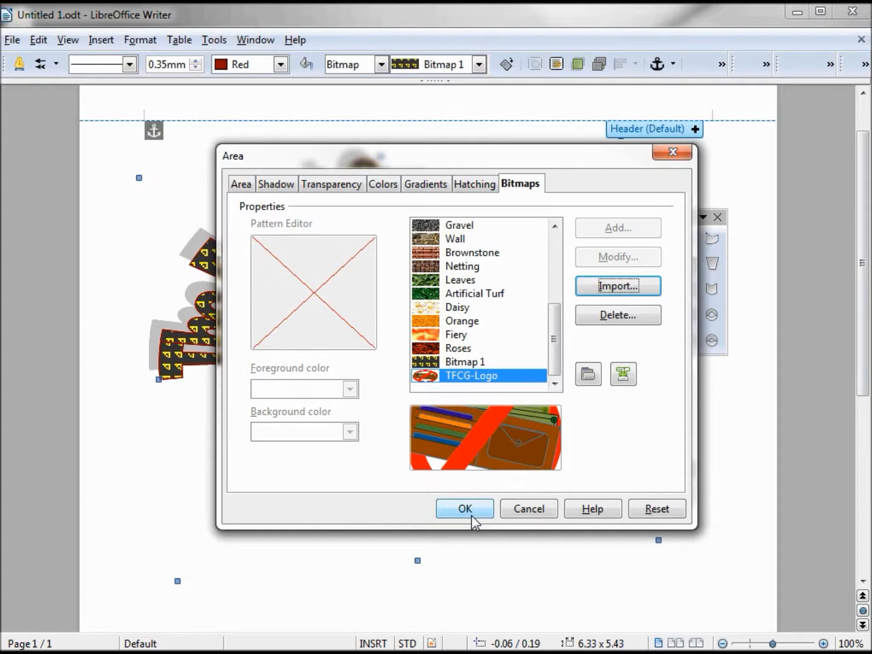
Apply the TFCG-Logo bitmap fill to the arched 'The Frugal Computer Guy' text.
{"action": "left_click", "coordinate": [464, 508]}
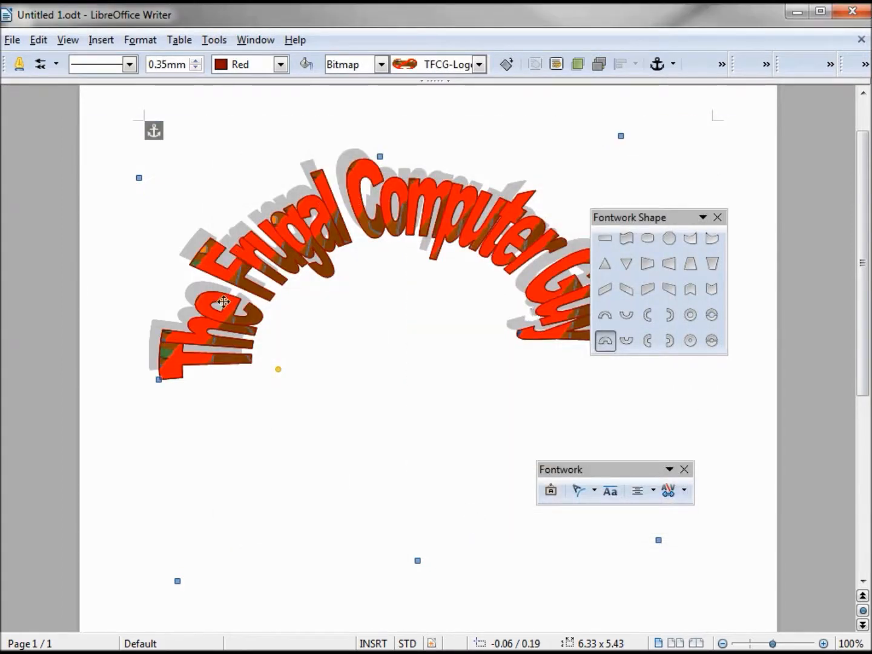
{"action": "mouse_move", "coordinate": [301, 163]}
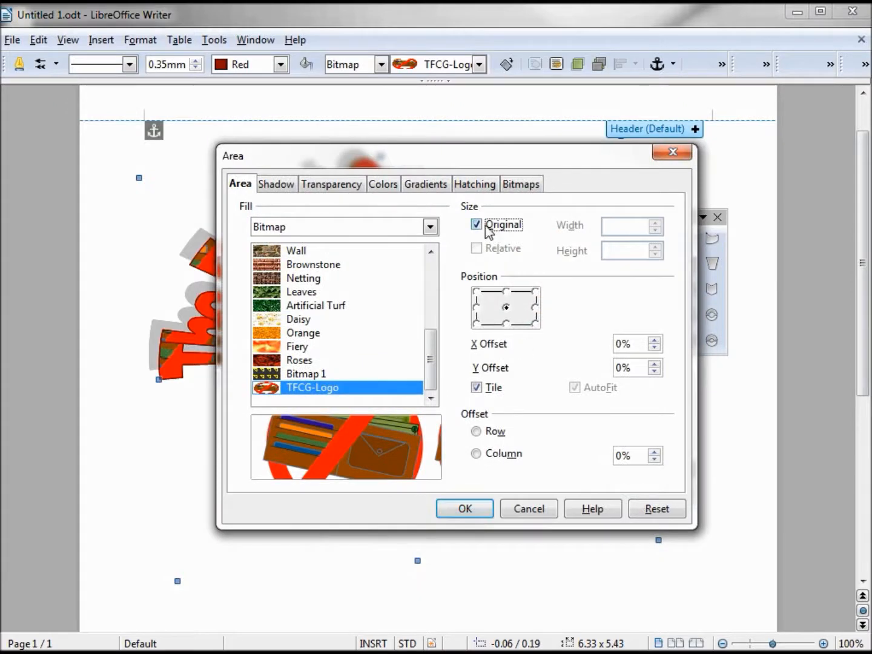
Turn off Original size and tile the logo at 0.24" width and height across the text.
{"action": "left_click", "coordinate": [476, 226]}
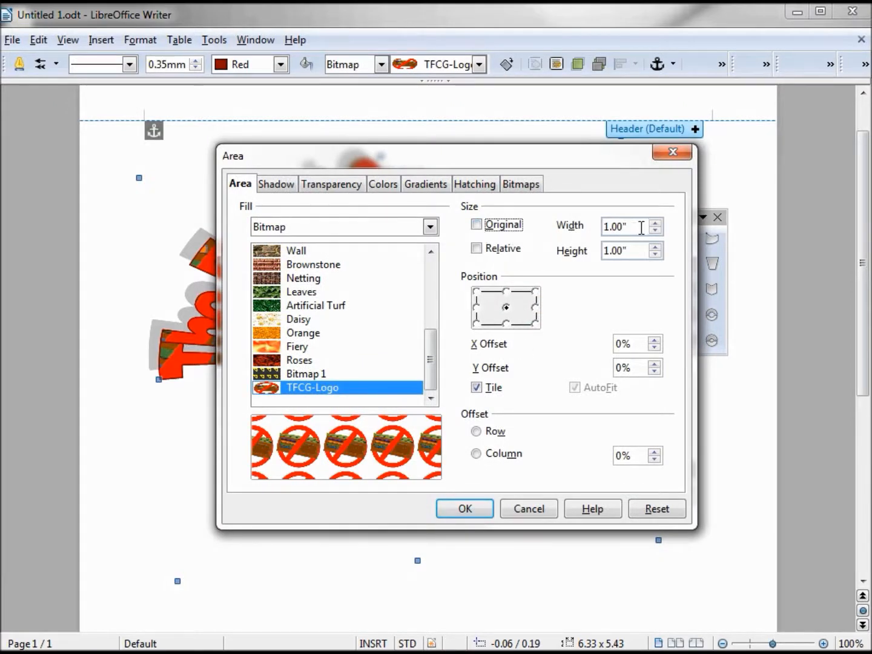
{"action": "left_click", "coordinate": [654, 231]}
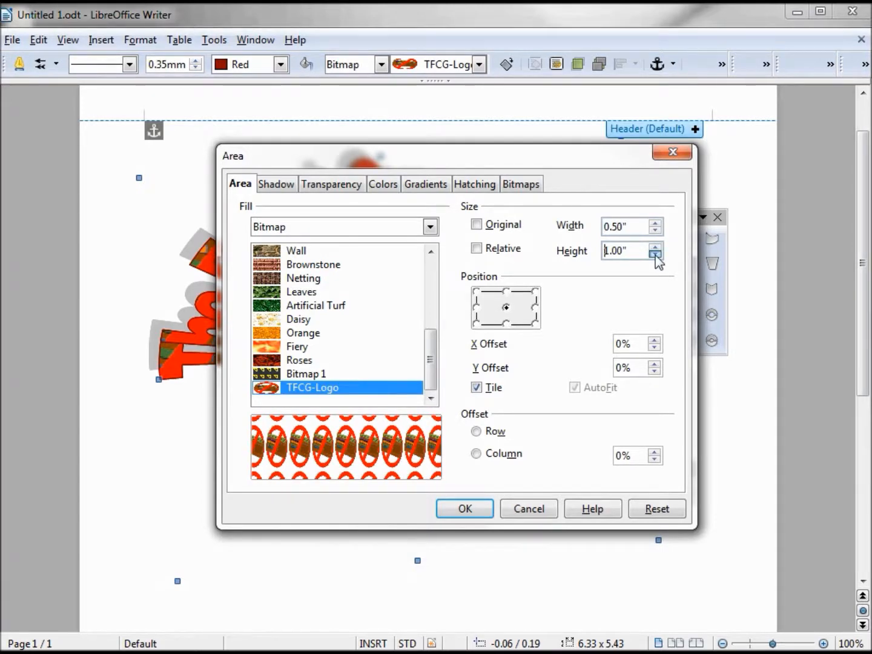
{"action": "left_click", "coordinate": [654, 254]}
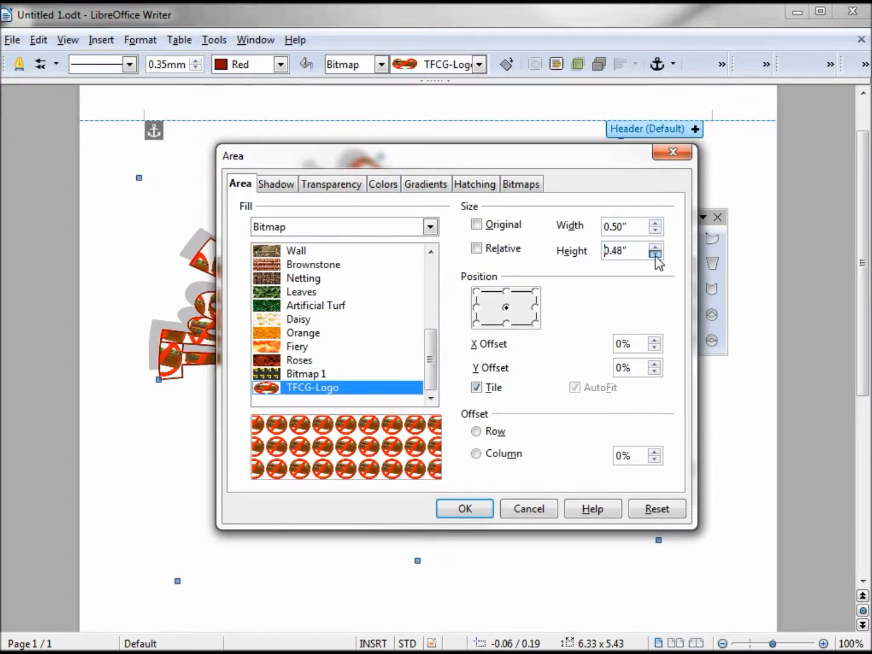
{"action": "left_click", "coordinate": [654, 254]}
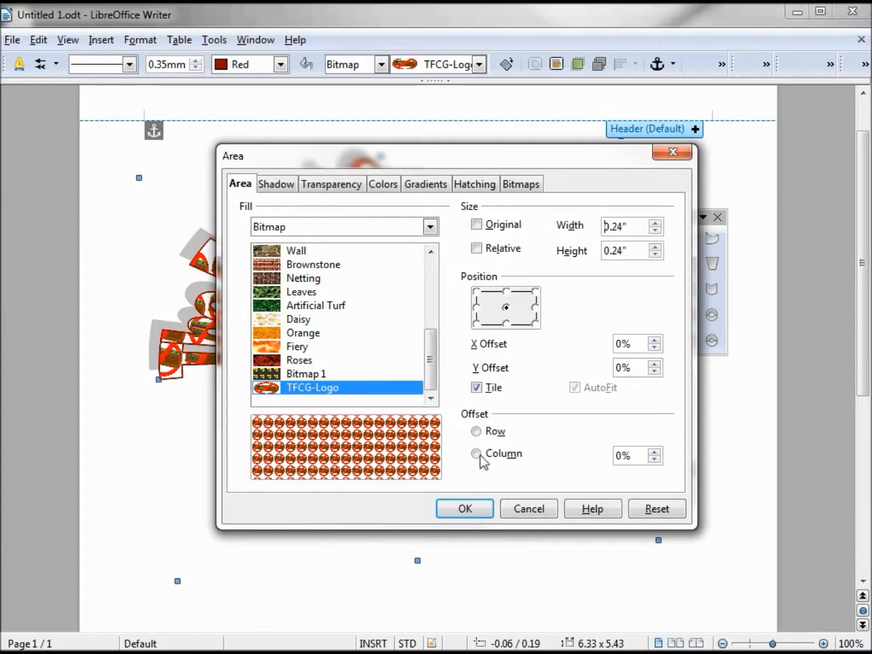
{"action": "left_click", "coordinate": [464, 509]}
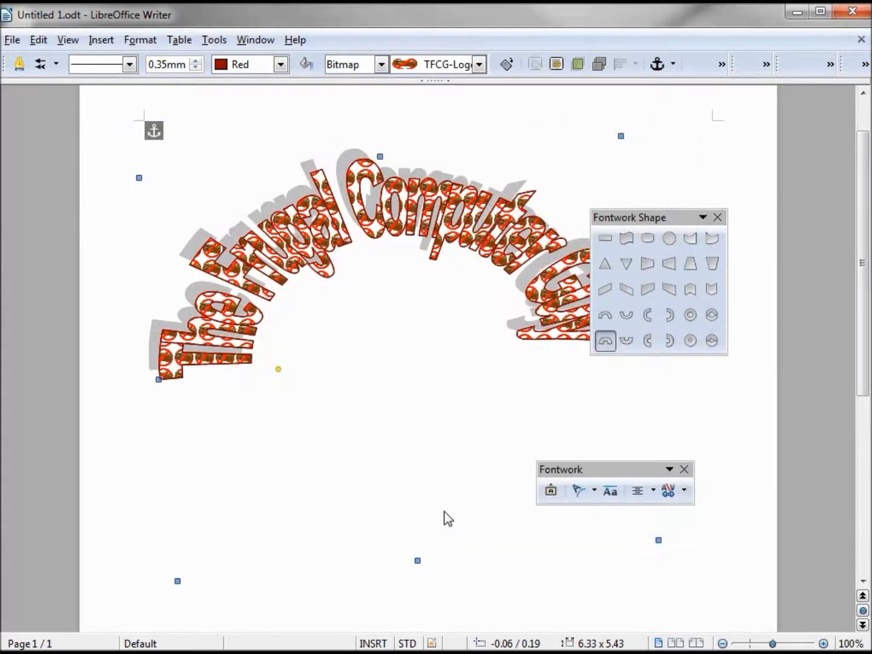
{"action": "mouse_move", "coordinate": [462, 496]}
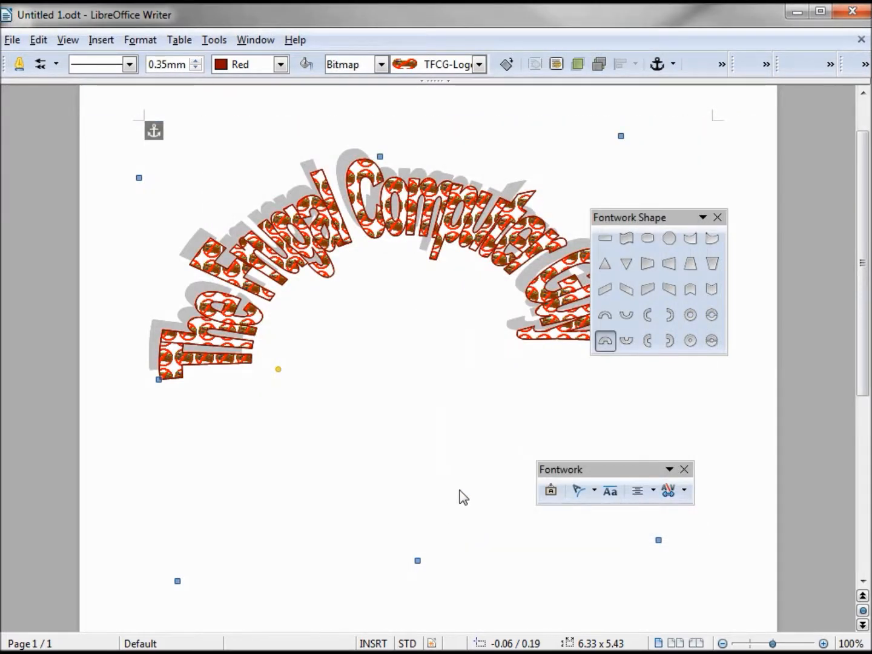